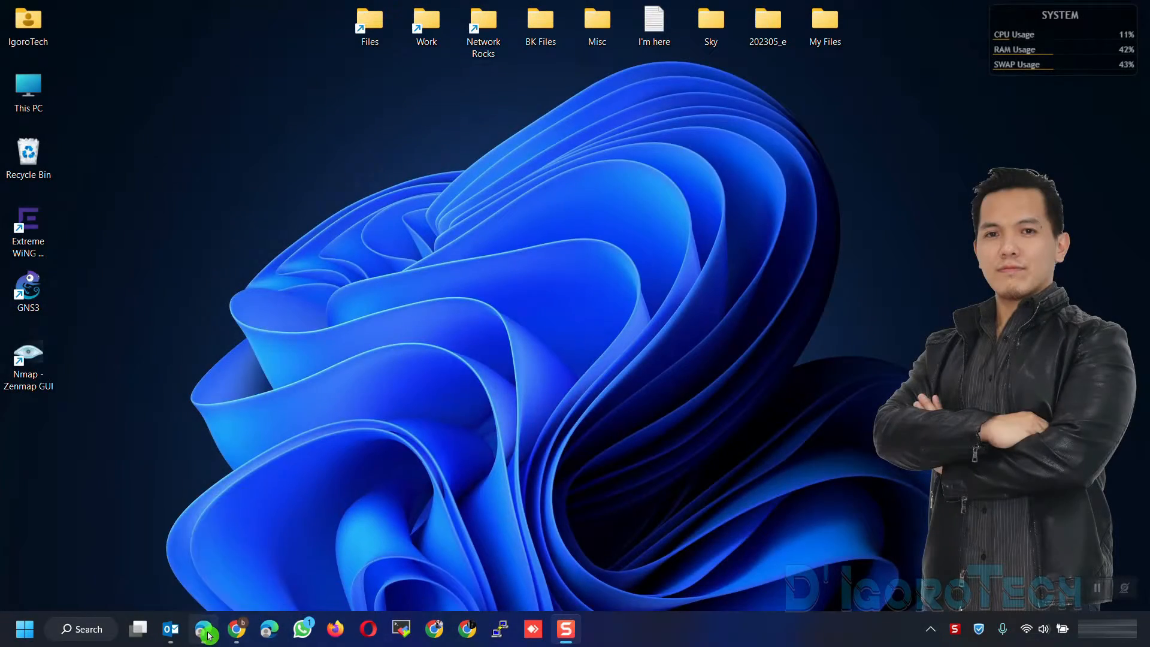
Step: Search Google for 'mikrotik winbox download' and follow the 'Winbox - MikroTik' result
{"action": "type", "text": "mikrotik winbox download"}
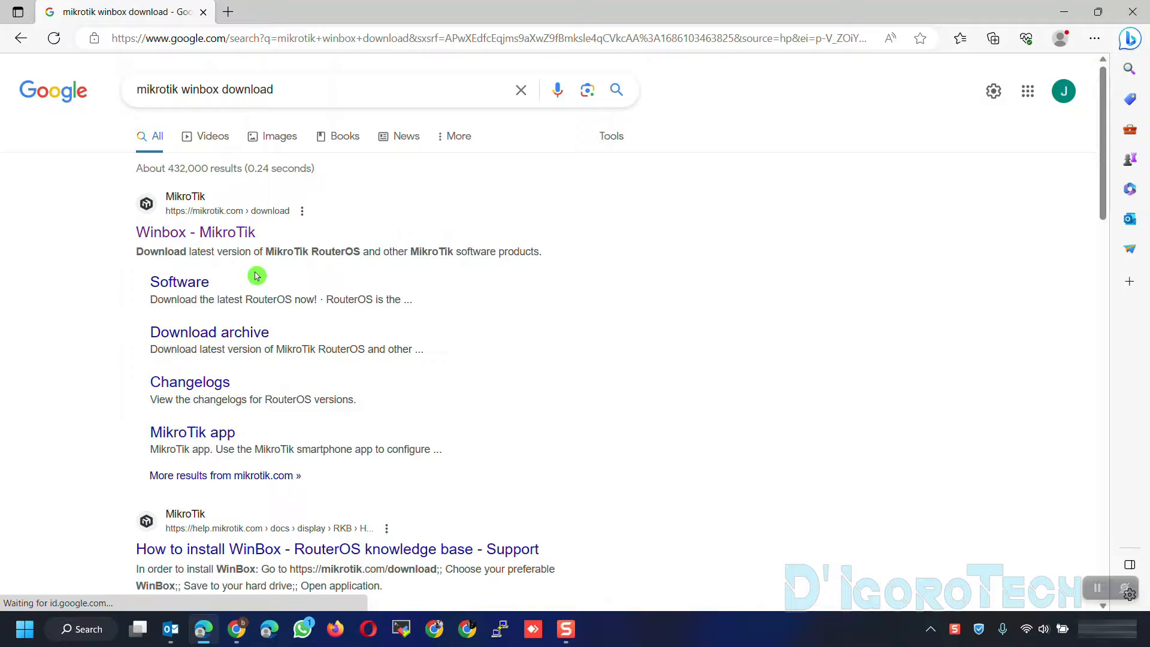
{"action": "mouse_move", "coordinate": [192, 198]}
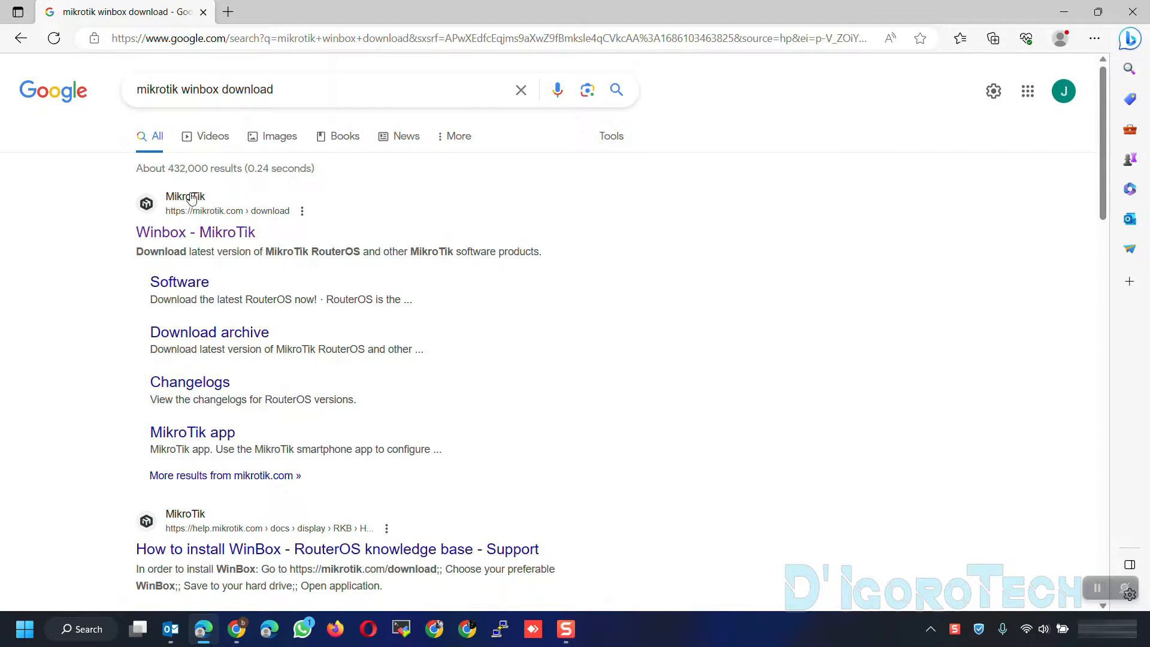
{"action": "left_click", "coordinate": [191, 232]}
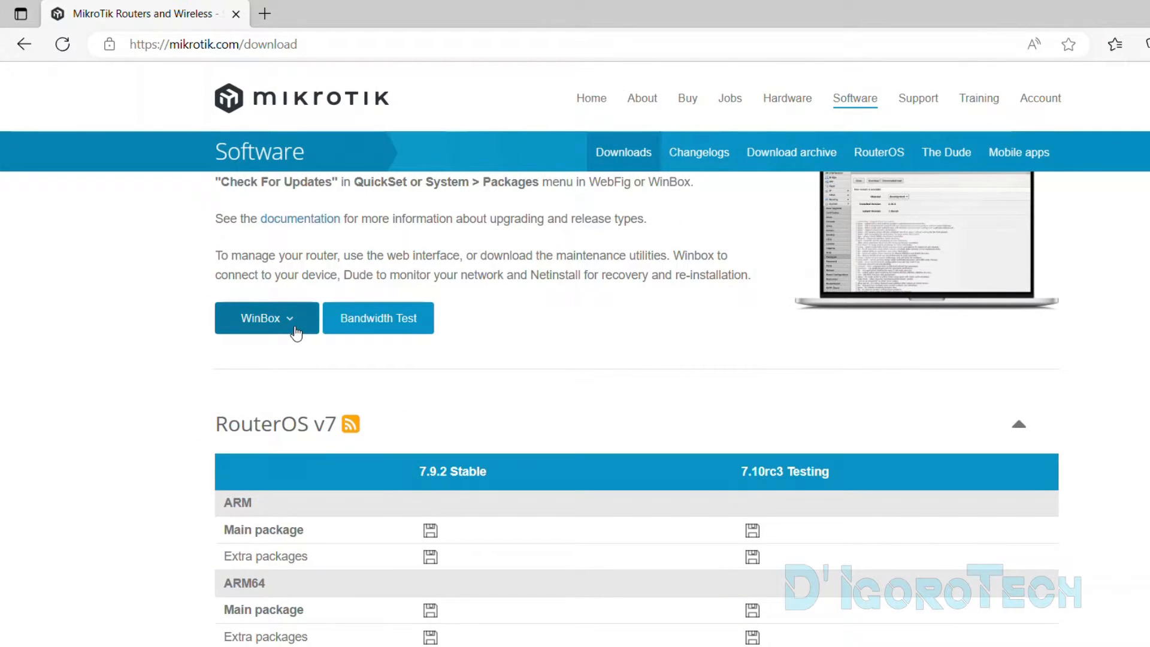
Step: Expand the WinBox 3.38 dropdown to list the 64-bit and 32-bit downloads
{"action": "left_click", "coordinate": [266, 319]}
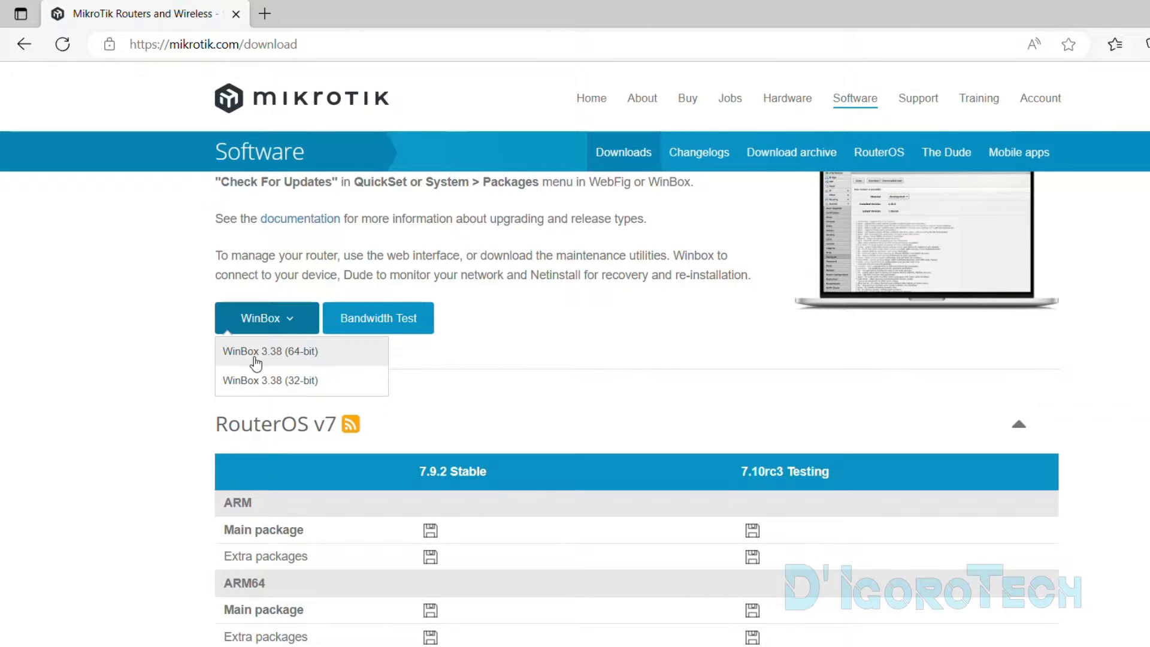
{"action": "mouse_move", "coordinate": [273, 358]}
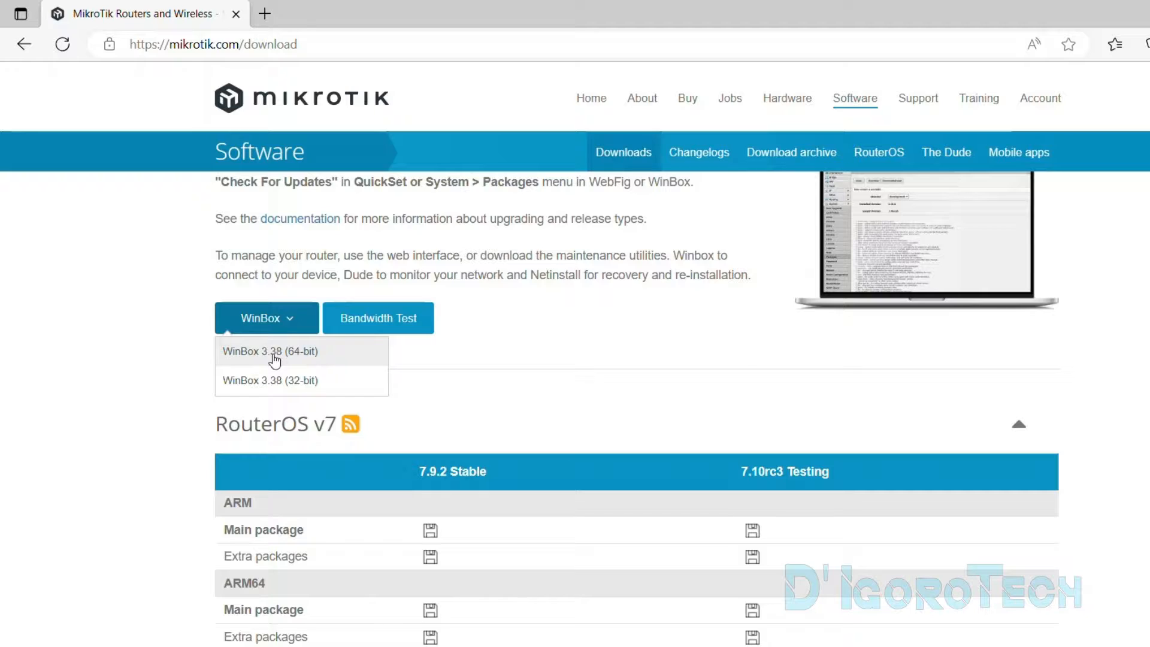
{"action": "mouse_move", "coordinate": [297, 362]}
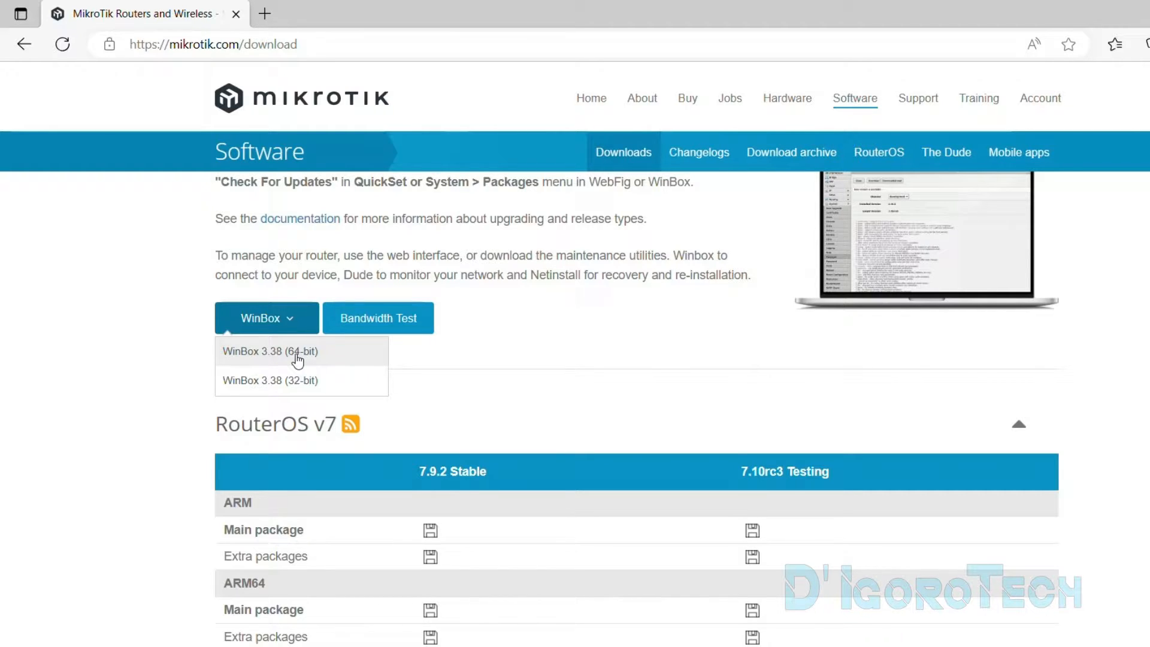
{"action": "mouse_move", "coordinate": [276, 387]}
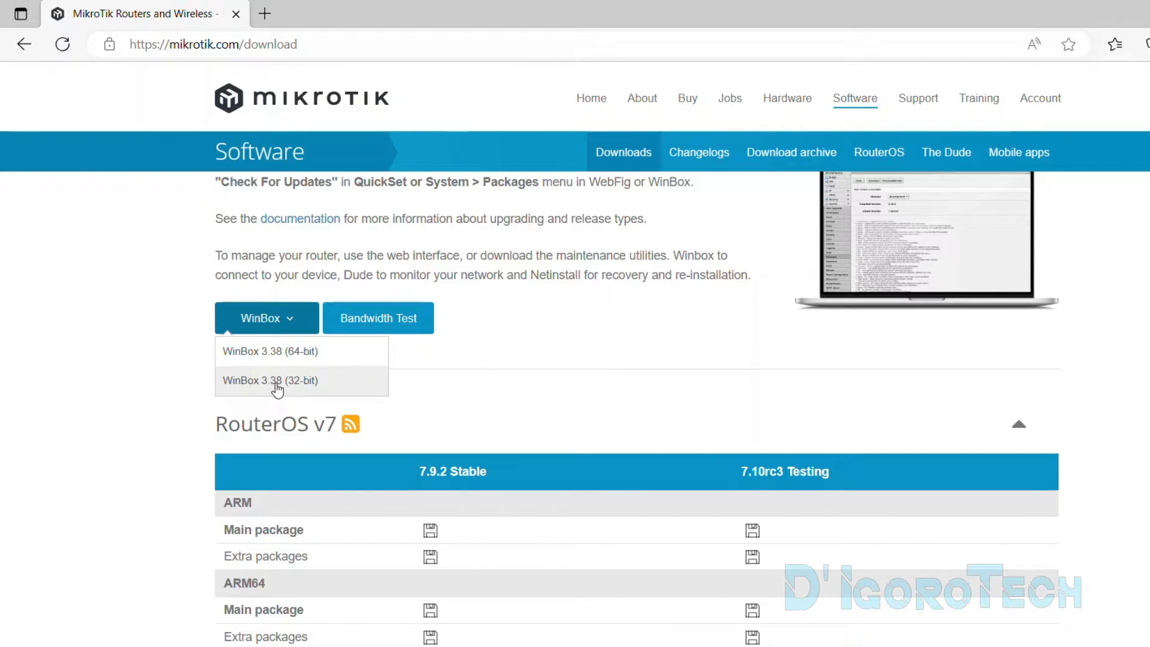
{"action": "mouse_move", "coordinate": [290, 388]}
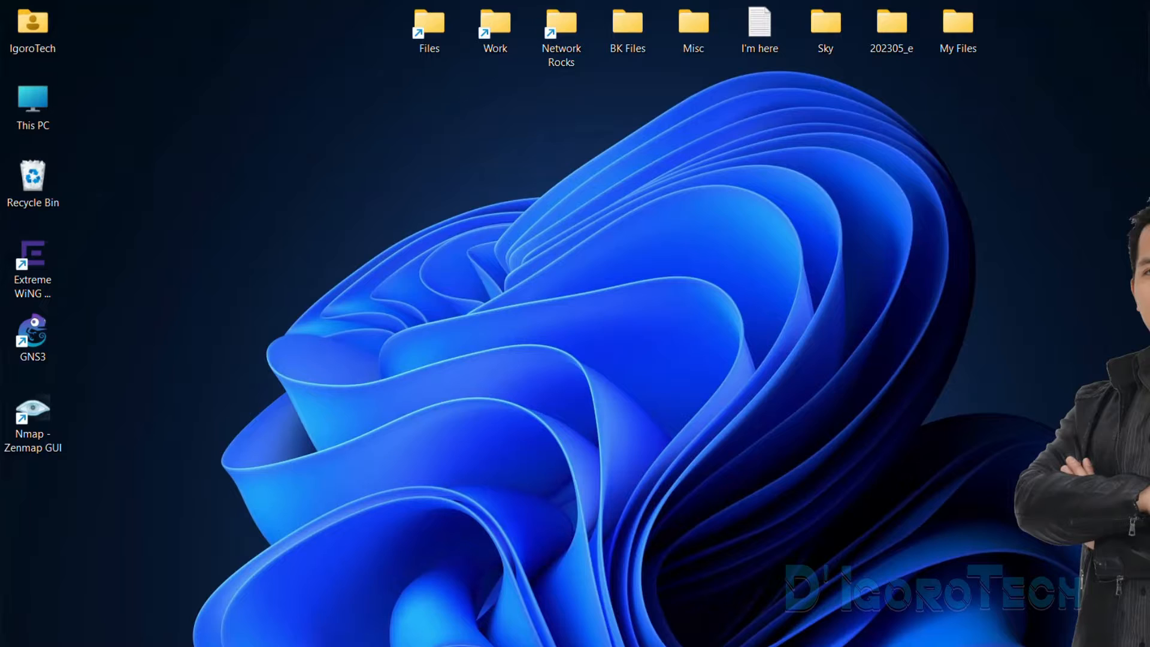
Step: Check This PC's Properties to confirm a 64-bit system type, then return to the download page
{"action": "left_click", "coordinate": [34, 114]}
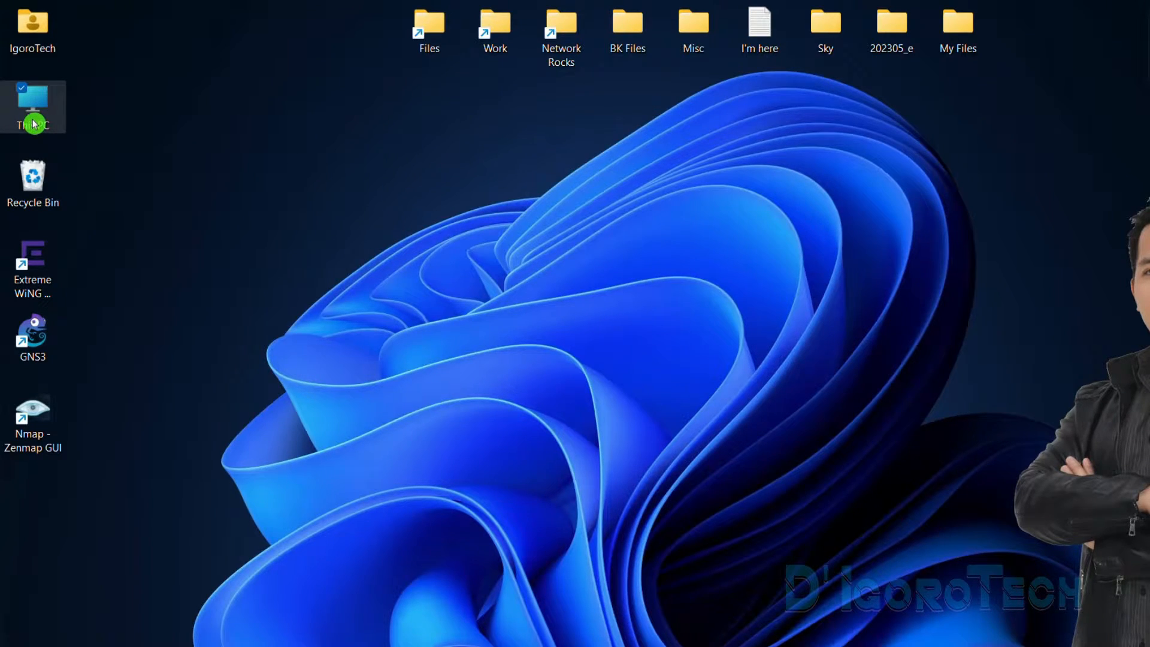
{"action": "right_click", "coordinate": [39, 122]}
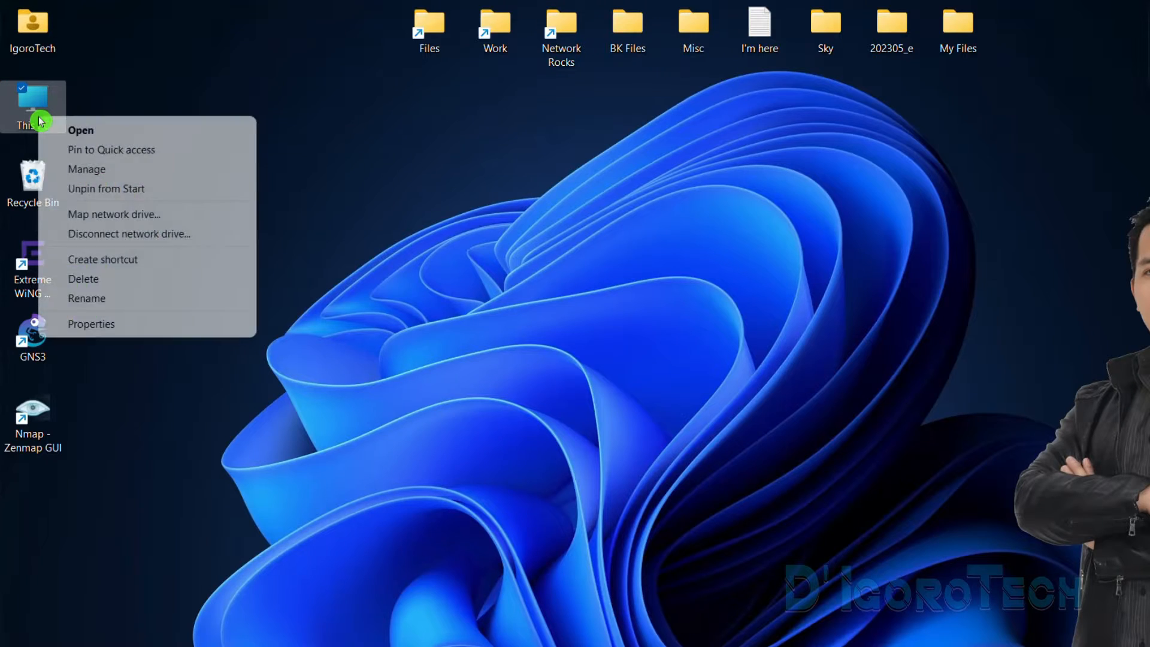
{"action": "mouse_move", "coordinate": [96, 328]}
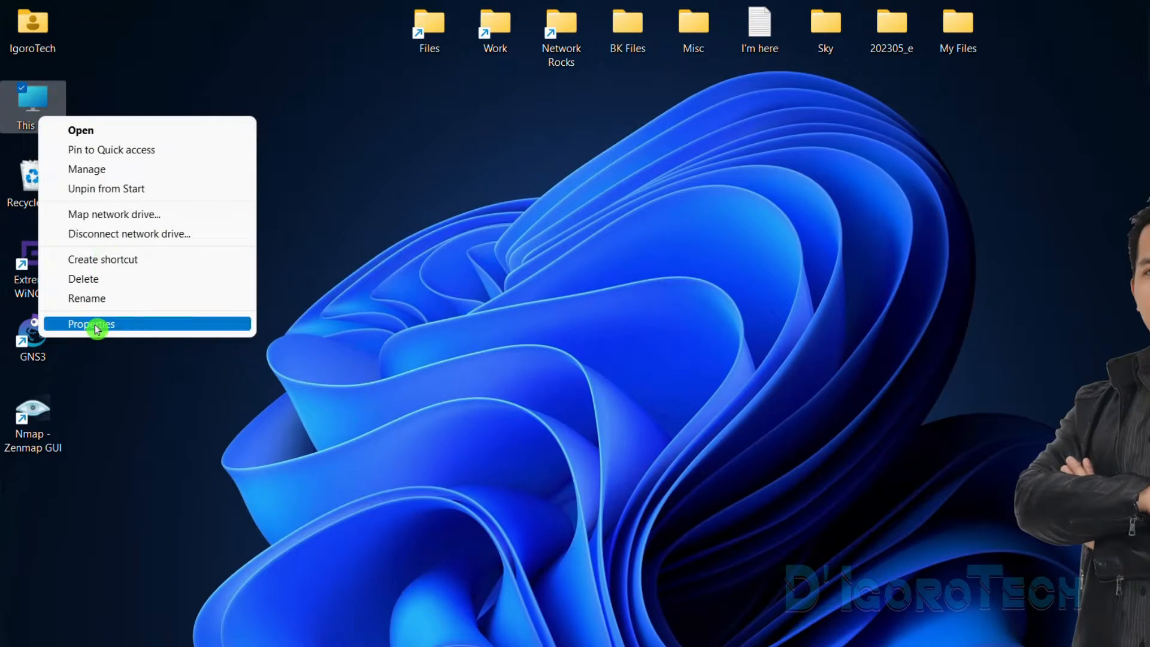
{"action": "left_click", "coordinate": [90, 323]}
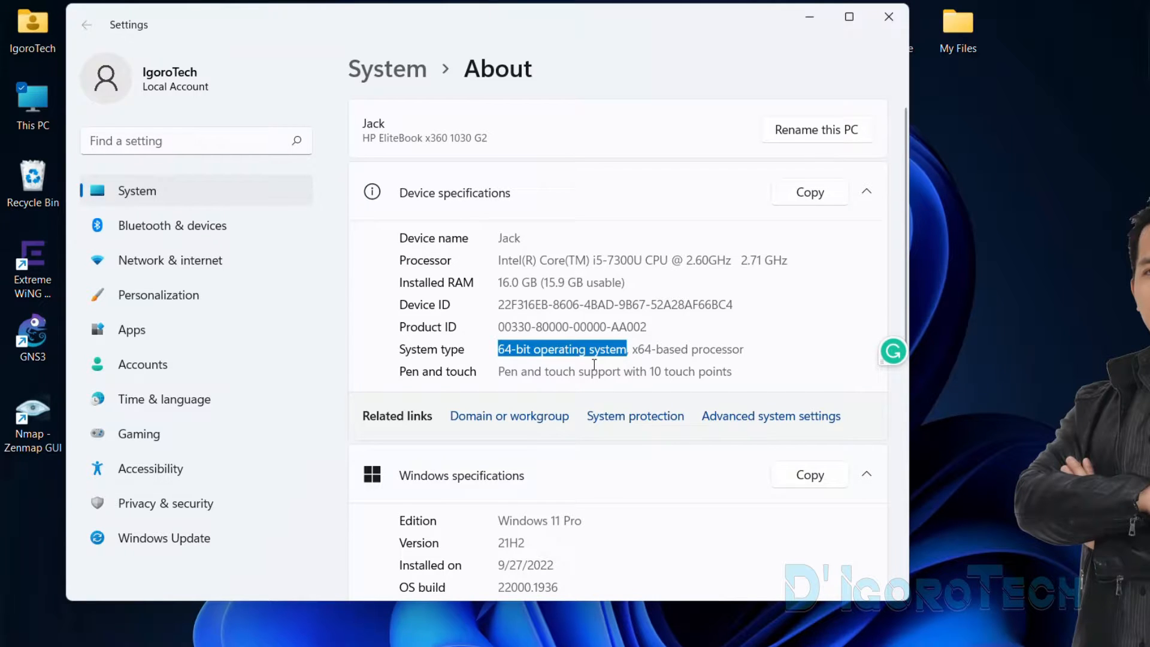
{"action": "left_click", "coordinate": [888, 17]}
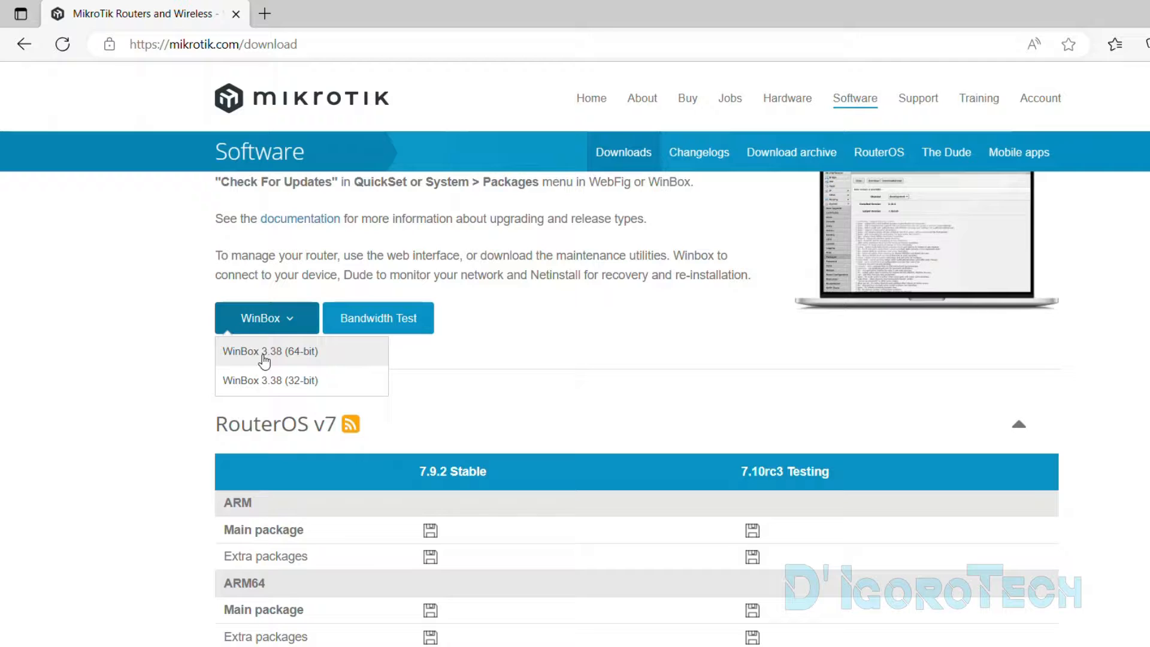
Step: Download WinBox 3.38 64-bit and move winbox64 from Downloads onto the desktop
{"action": "left_click", "coordinate": [270, 350]}
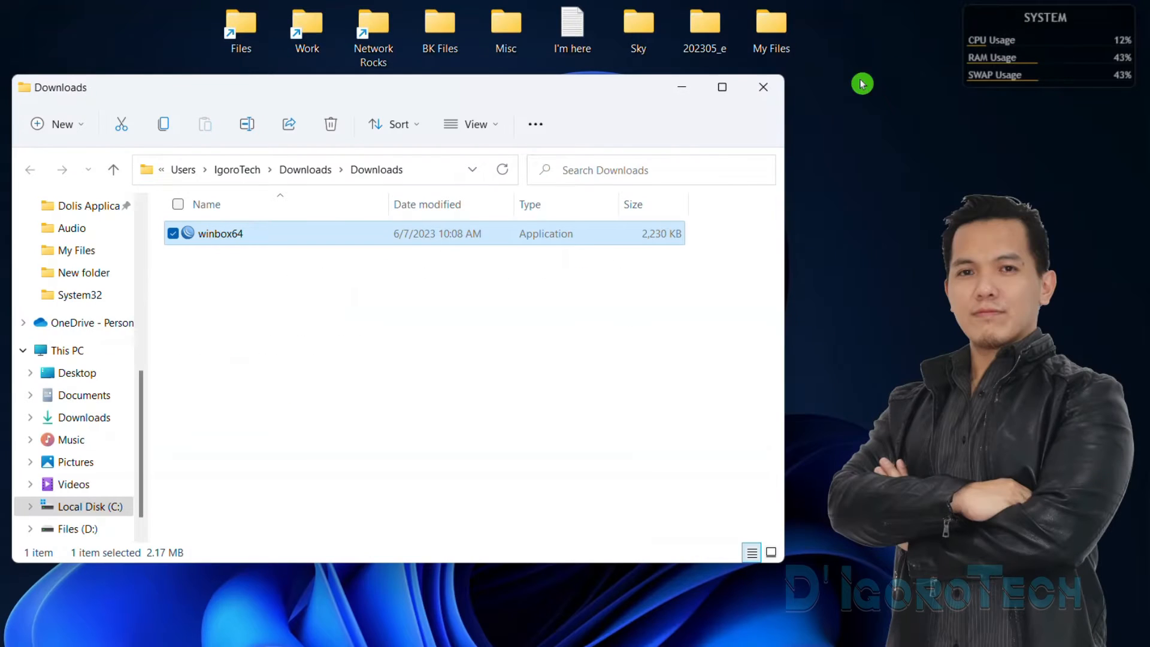
{"action": "left_click", "coordinate": [182, 282]}
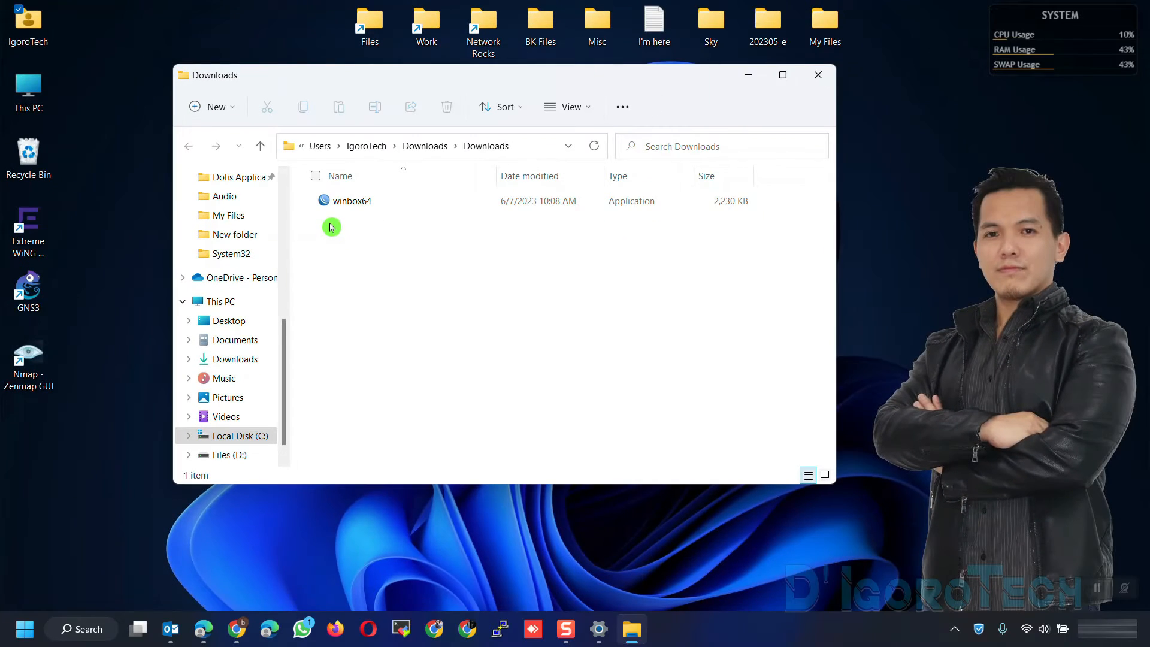
{"action": "left_click", "coordinate": [349, 201]}
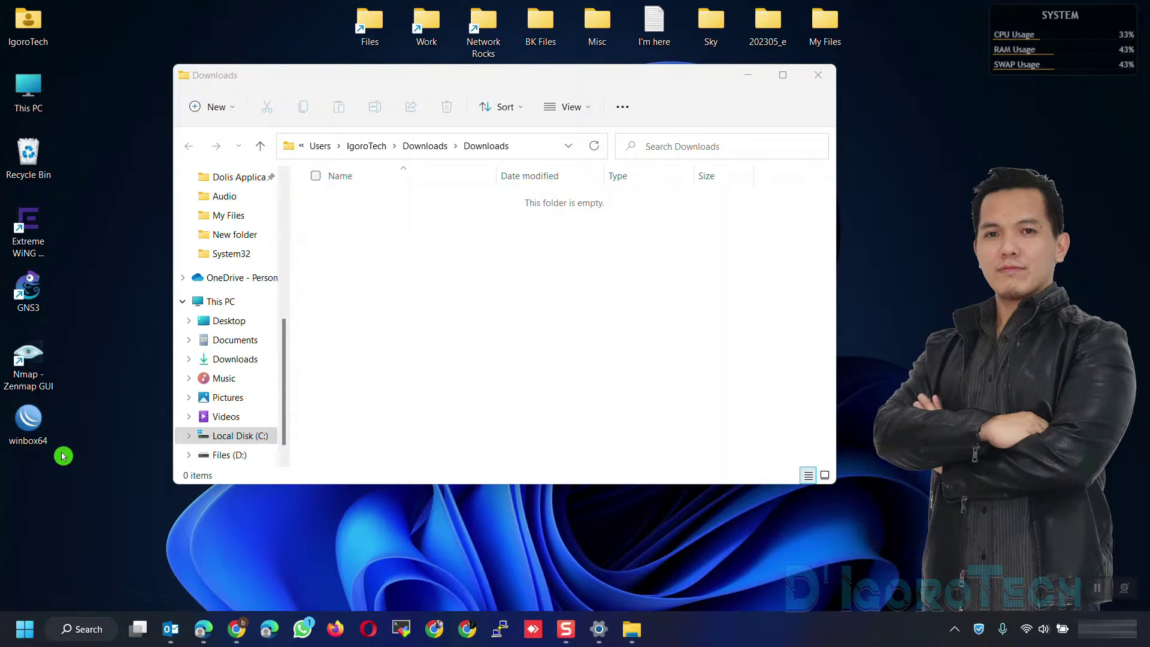
{"action": "left_click", "coordinate": [817, 74]}
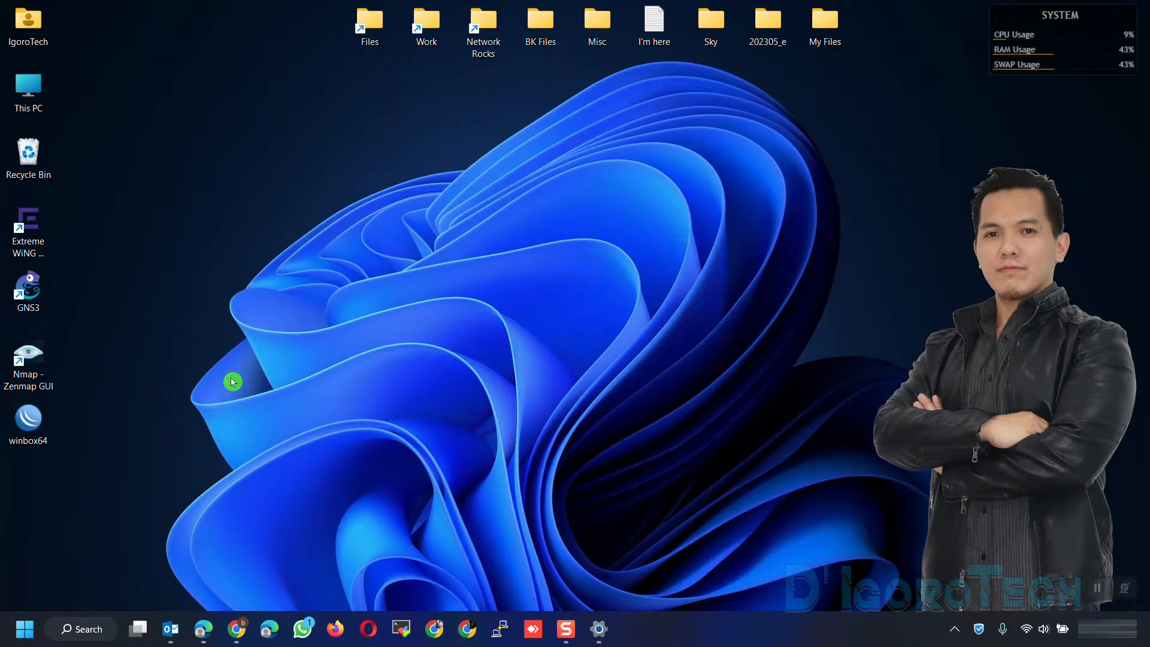
{"action": "left_click", "coordinate": [29, 420]}
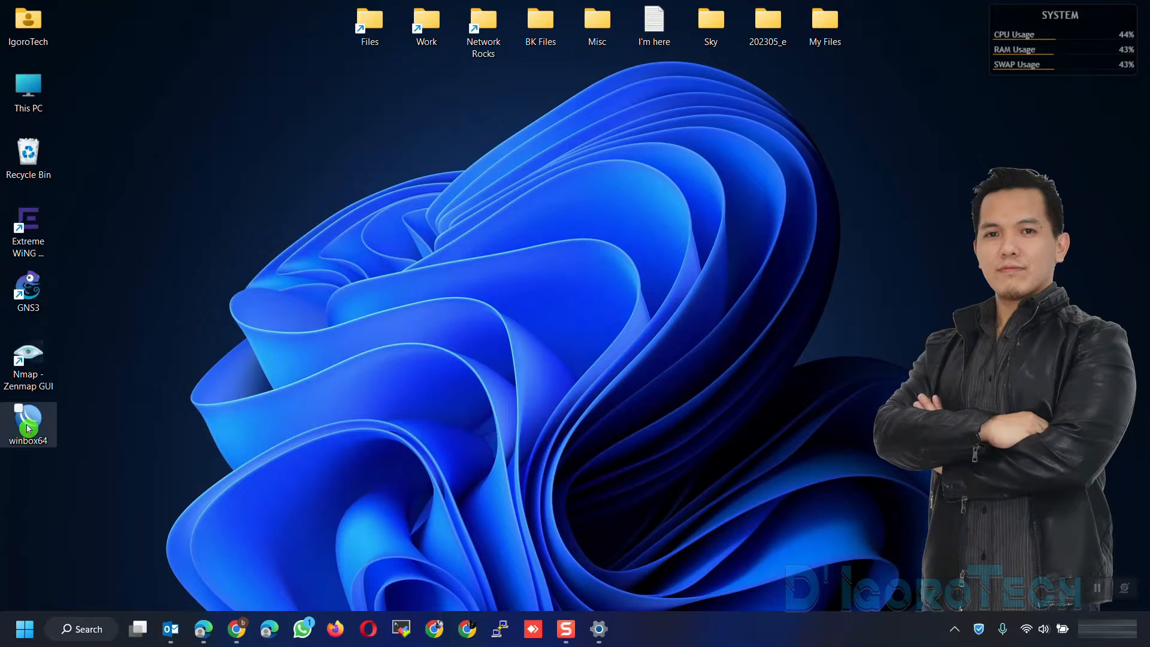
Step: Launch winbox64 from the desktop to reach the empty login window
{"action": "double_click", "coordinate": [28, 421]}
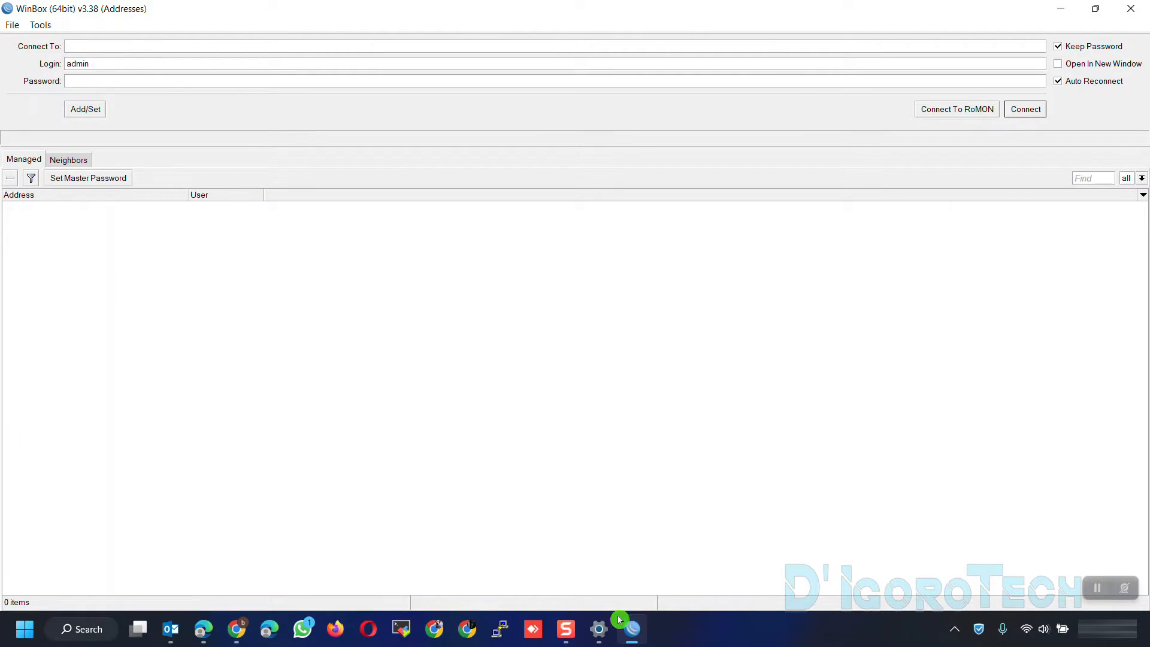
{"action": "right_click", "coordinate": [633, 628]}
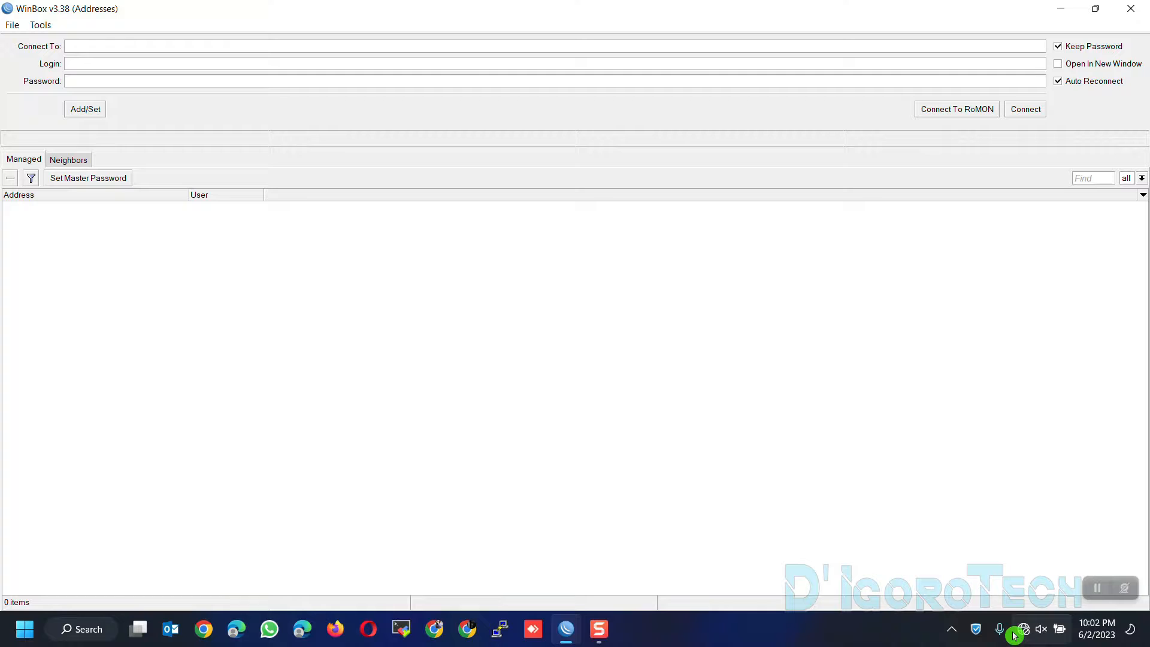
{"action": "left_click", "coordinate": [1041, 629]}
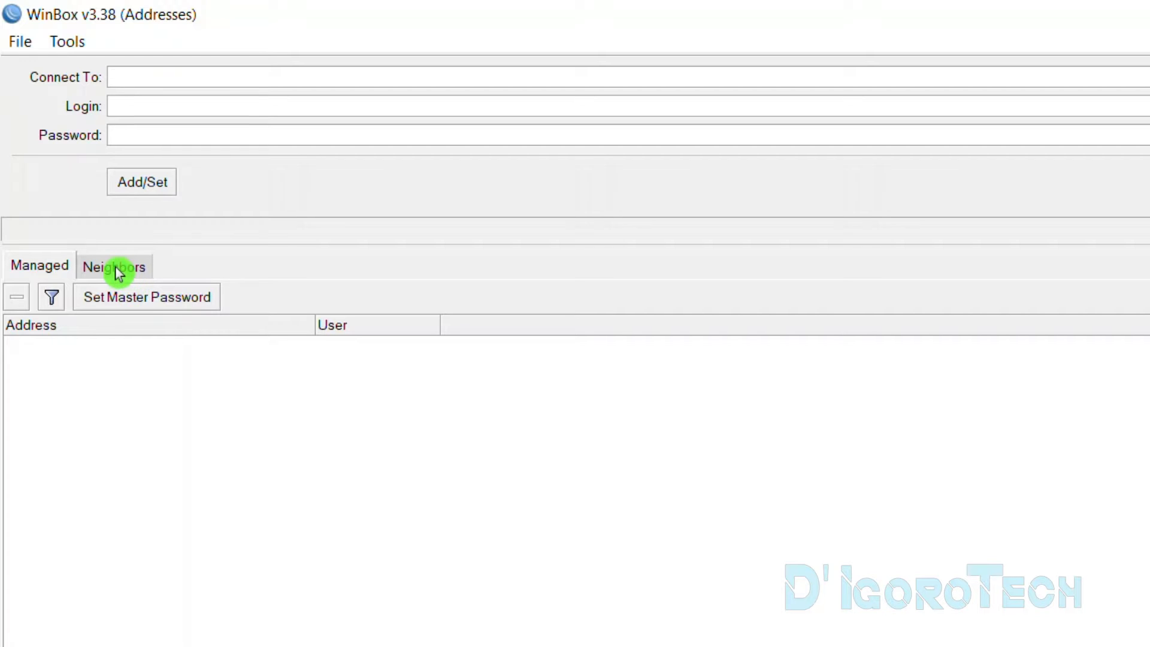
Step: Refresh the Neighbors list until the CCR2004-16G-2S+ router on RouterOS 7.6 appears
{"action": "left_click", "coordinate": [113, 266]}
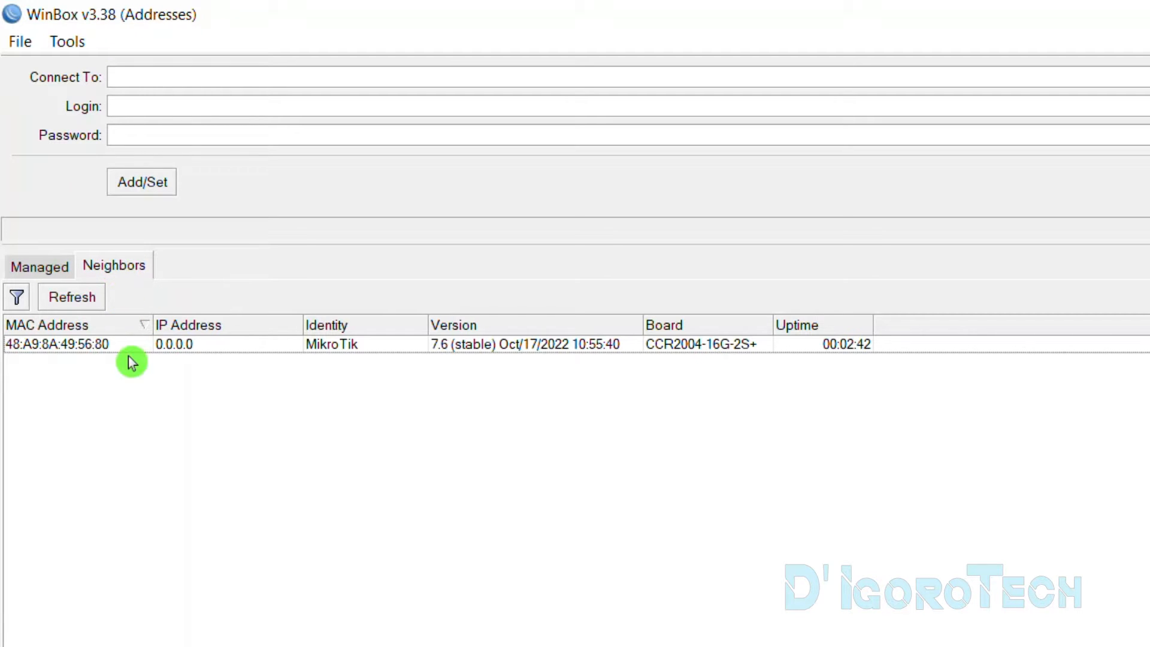
{"action": "mouse_move", "coordinate": [252, 353]}
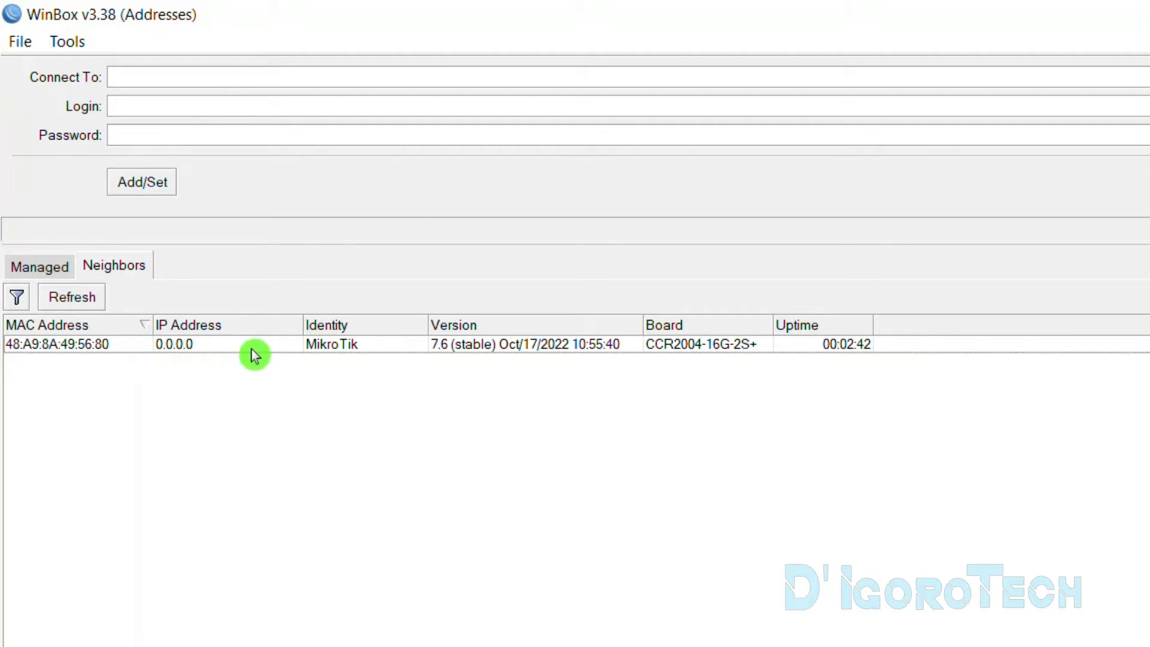
{"action": "mouse_move", "coordinate": [122, 350]}
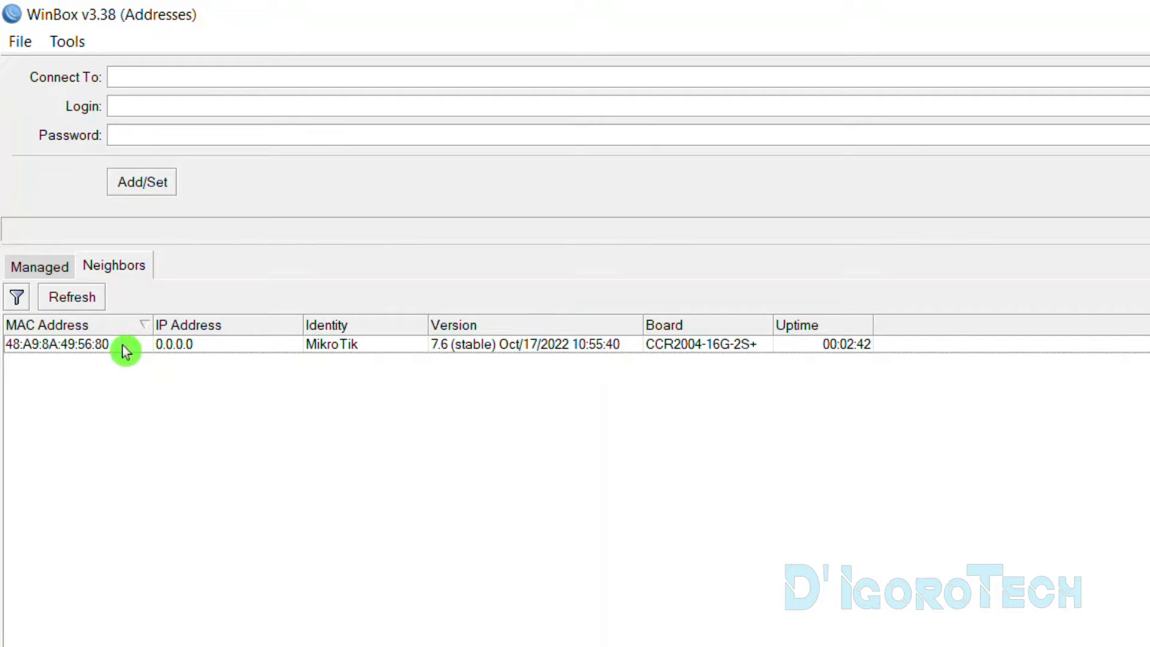
{"action": "left_click", "coordinate": [71, 297]}
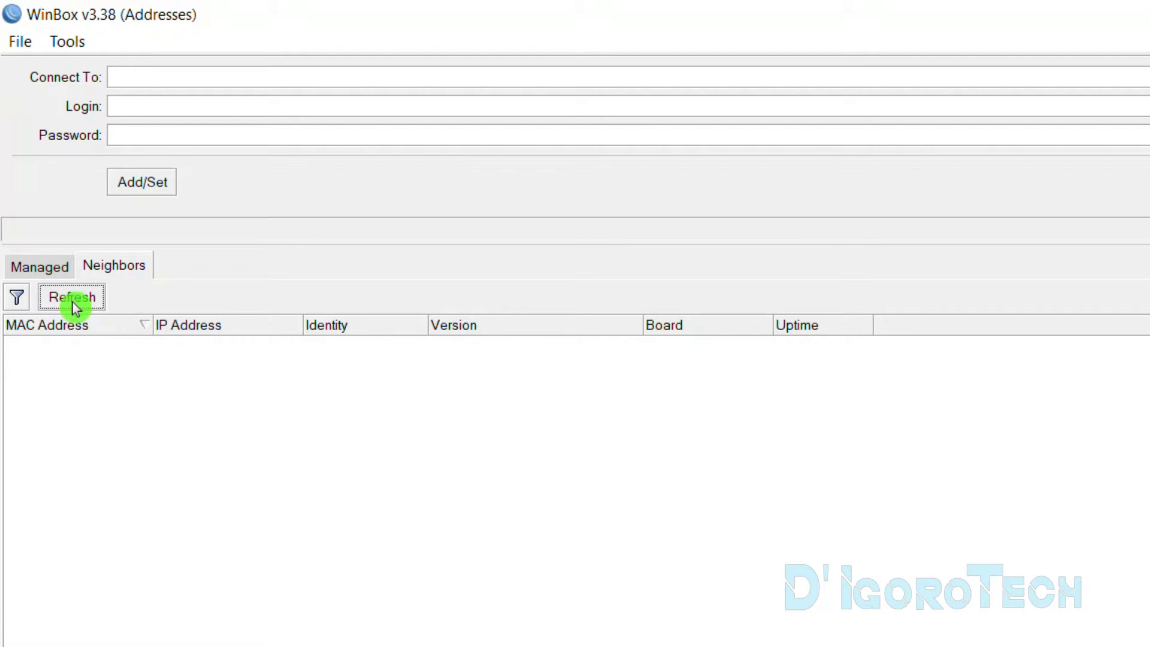
{"action": "left_click", "coordinate": [72, 297]}
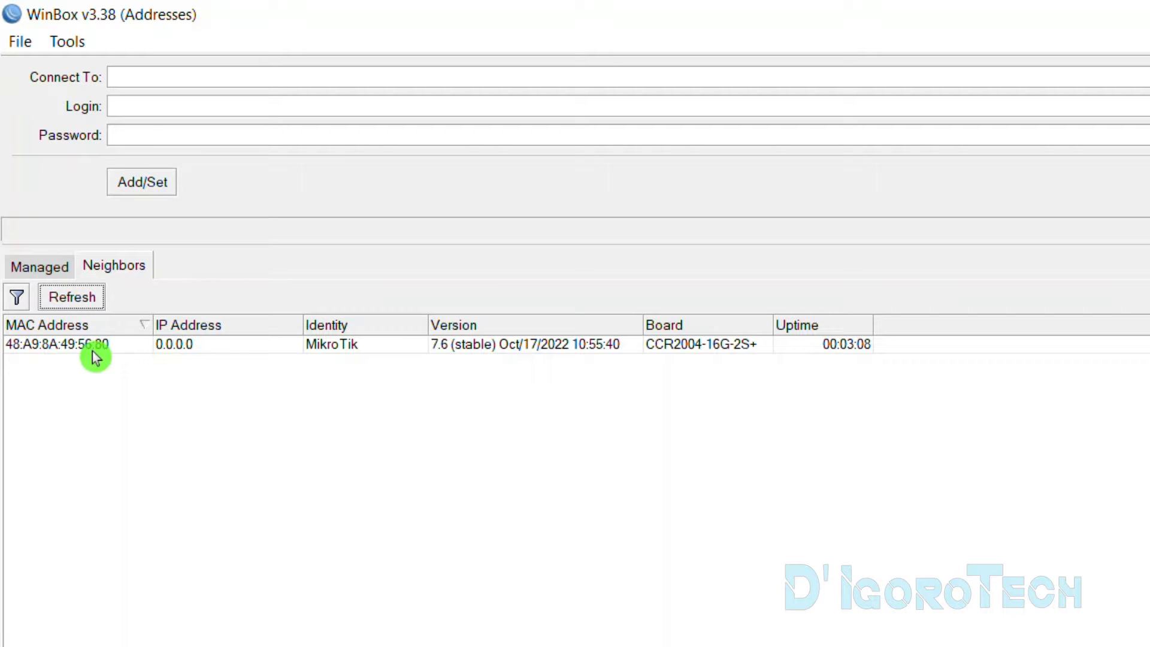
{"action": "mouse_move", "coordinate": [107, 367]}
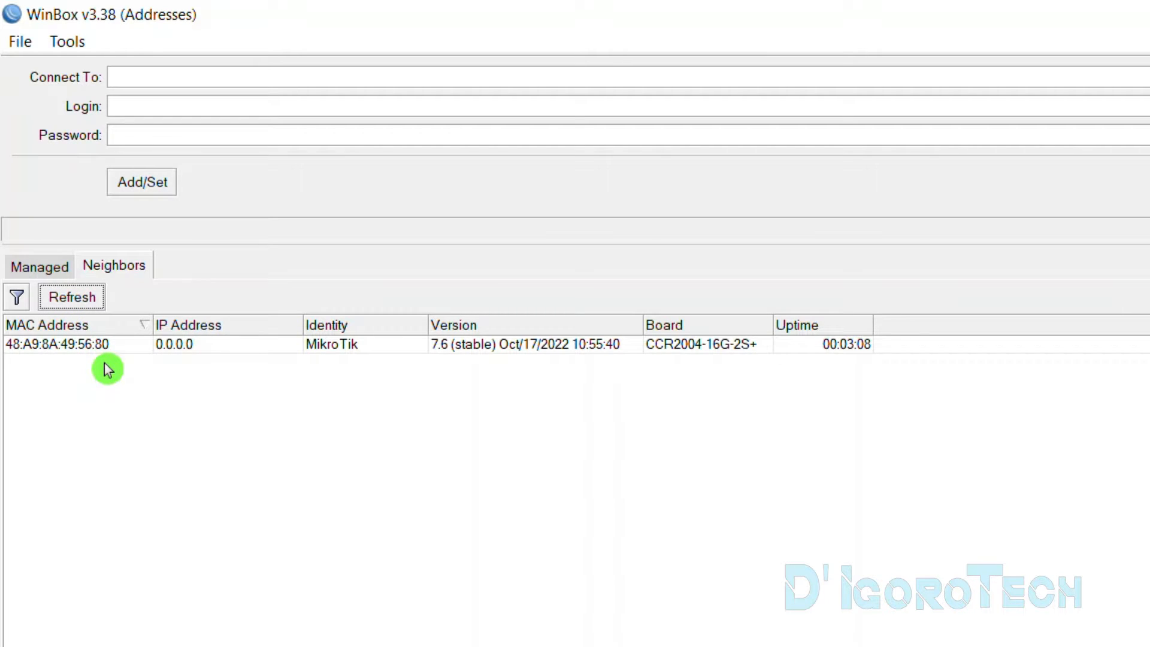
{"action": "mouse_move", "coordinate": [78, 359]}
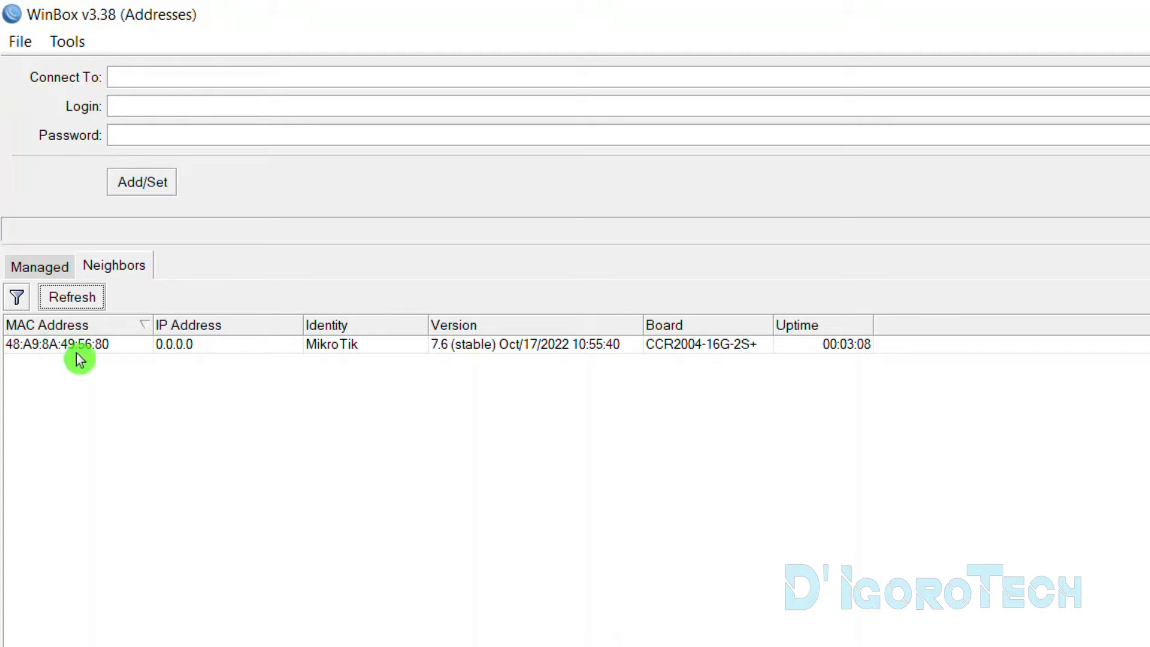
{"action": "mouse_move", "coordinate": [90, 357]}
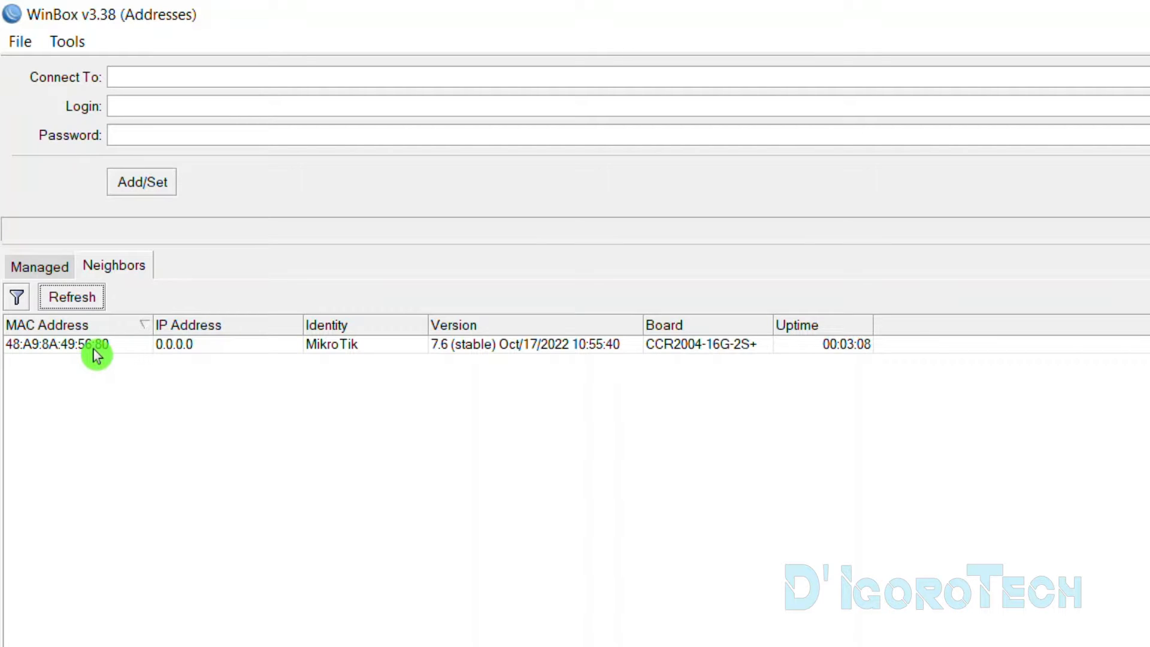
{"action": "mouse_move", "coordinate": [193, 327]}
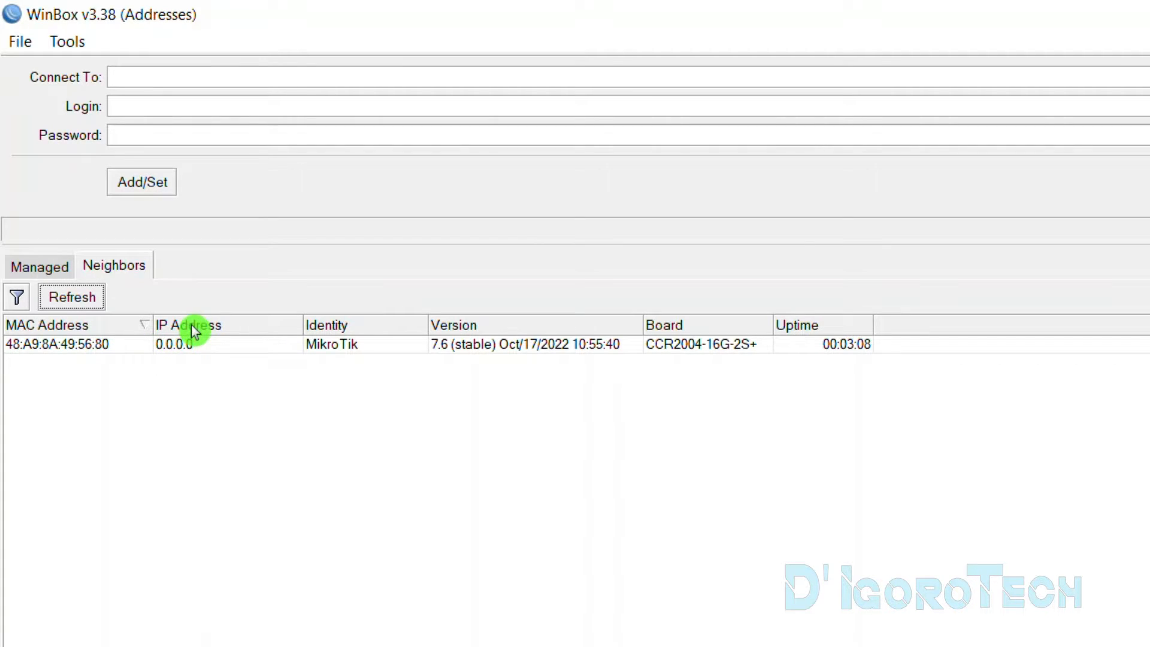
{"action": "mouse_move", "coordinate": [190, 353]}
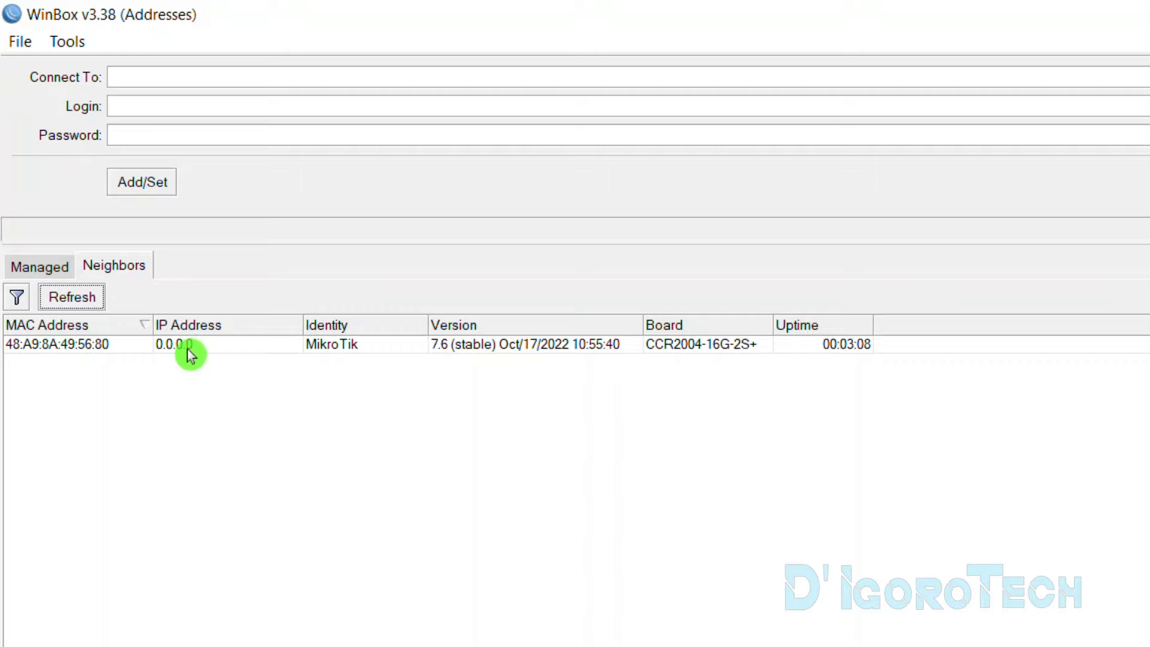
{"action": "mouse_move", "coordinate": [216, 354]}
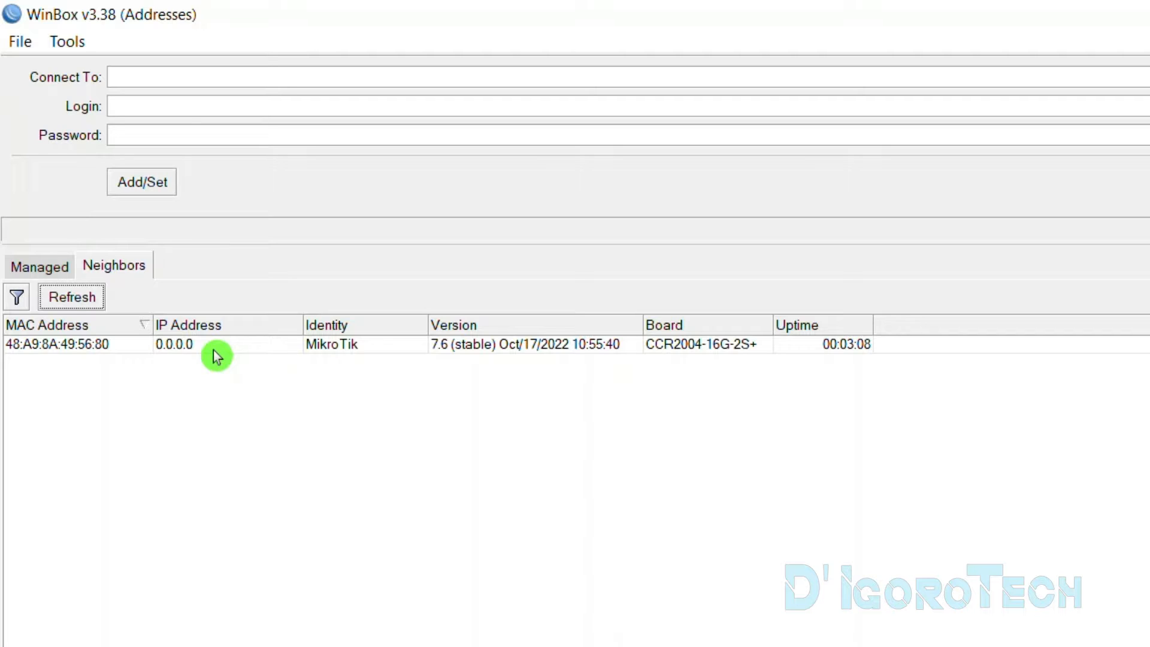
{"action": "left_click", "coordinate": [72, 297]}
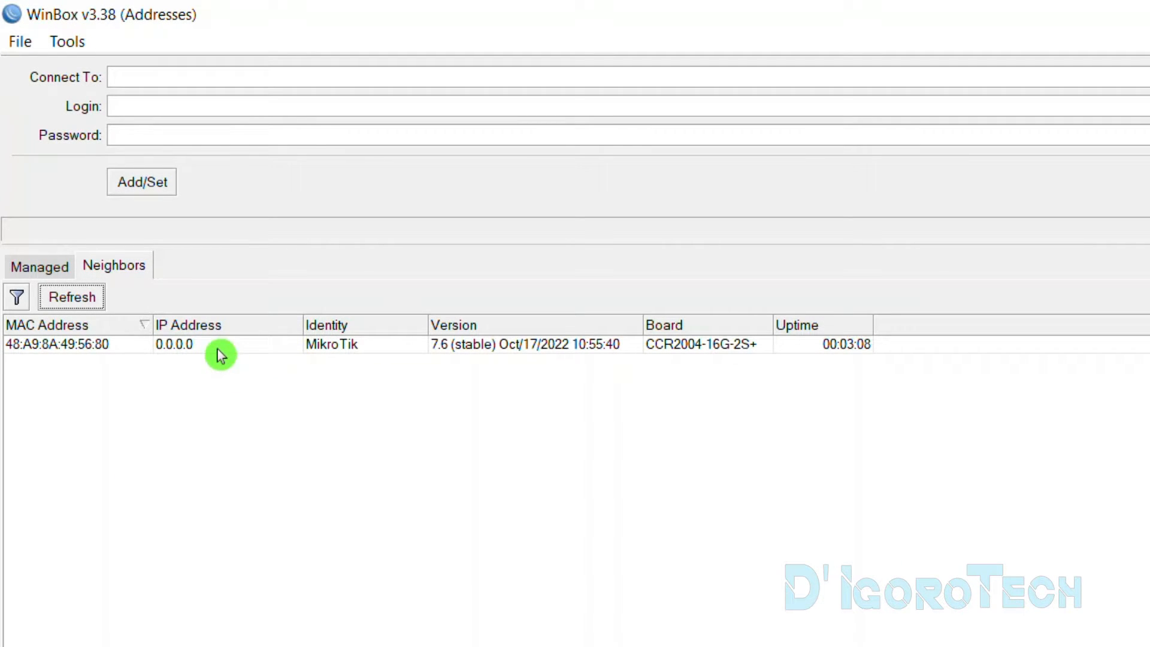
{"action": "mouse_move", "coordinate": [348, 344]}
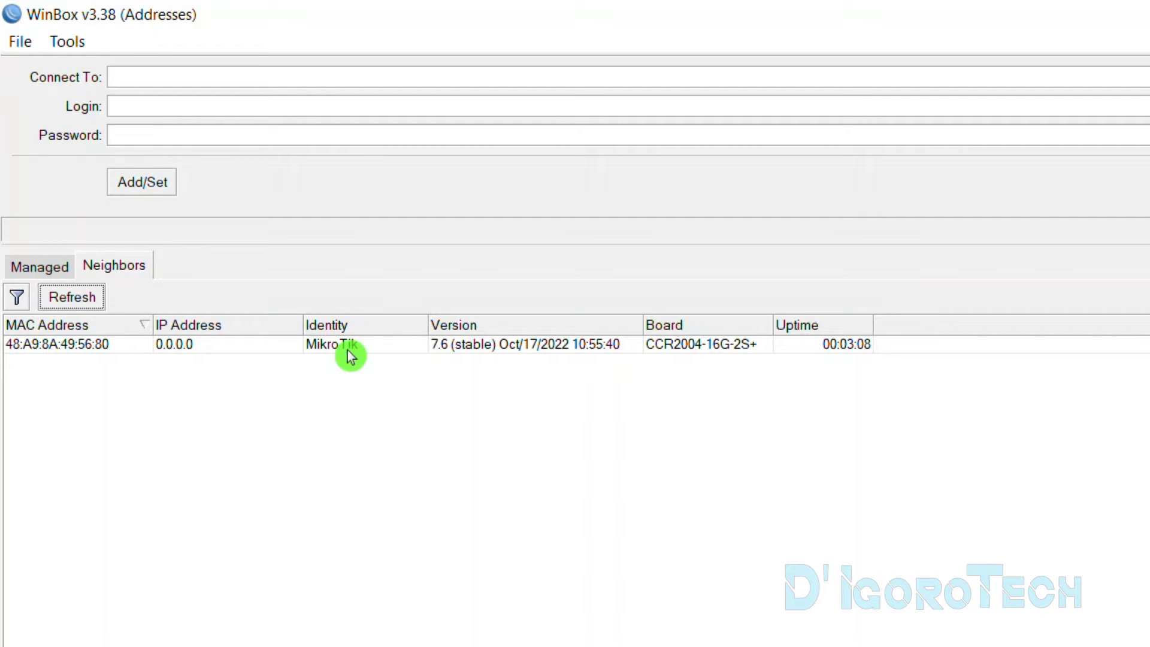
{"action": "mouse_move", "coordinate": [443, 346]}
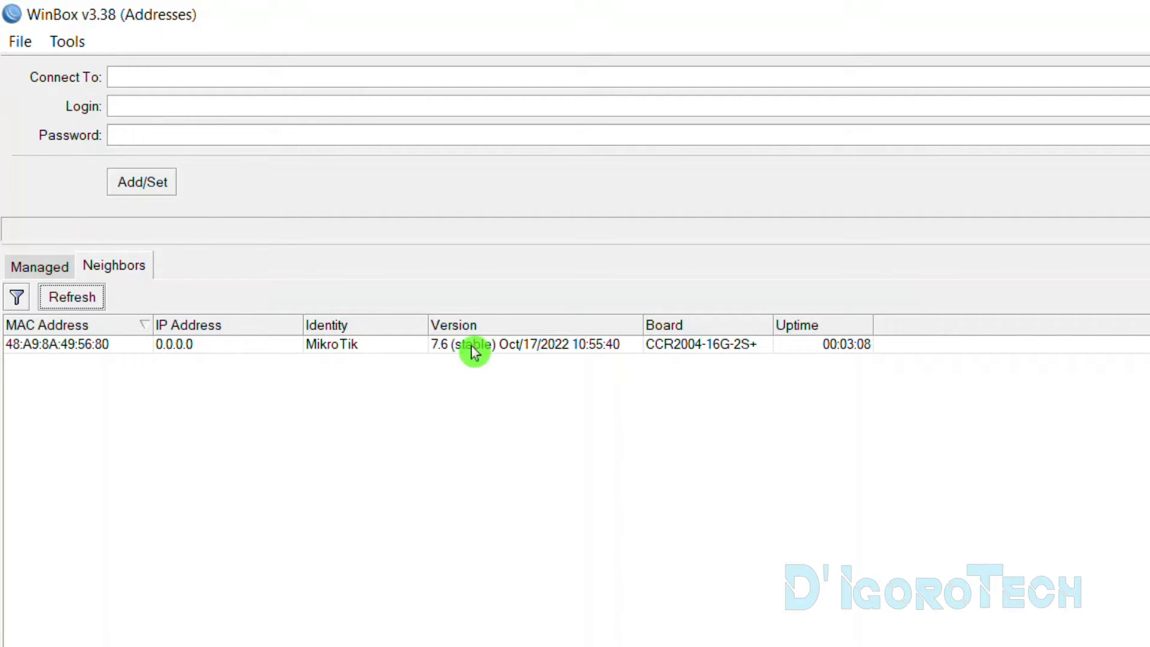
{"action": "mouse_move", "coordinate": [532, 352]}
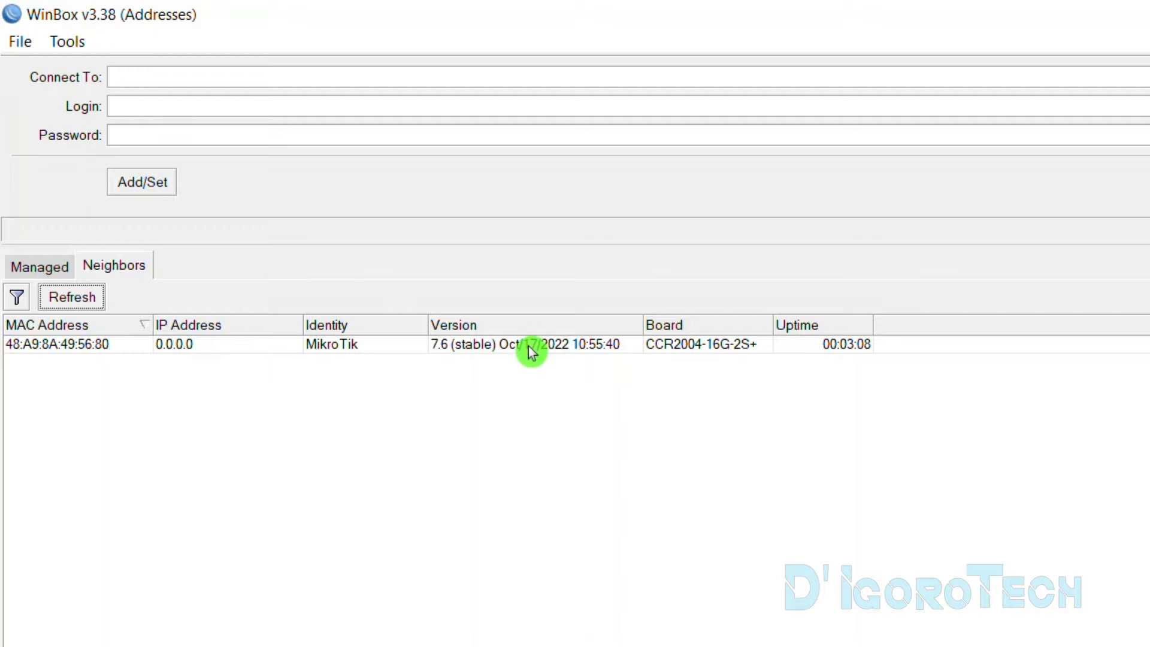
{"action": "mouse_move", "coordinate": [560, 353]}
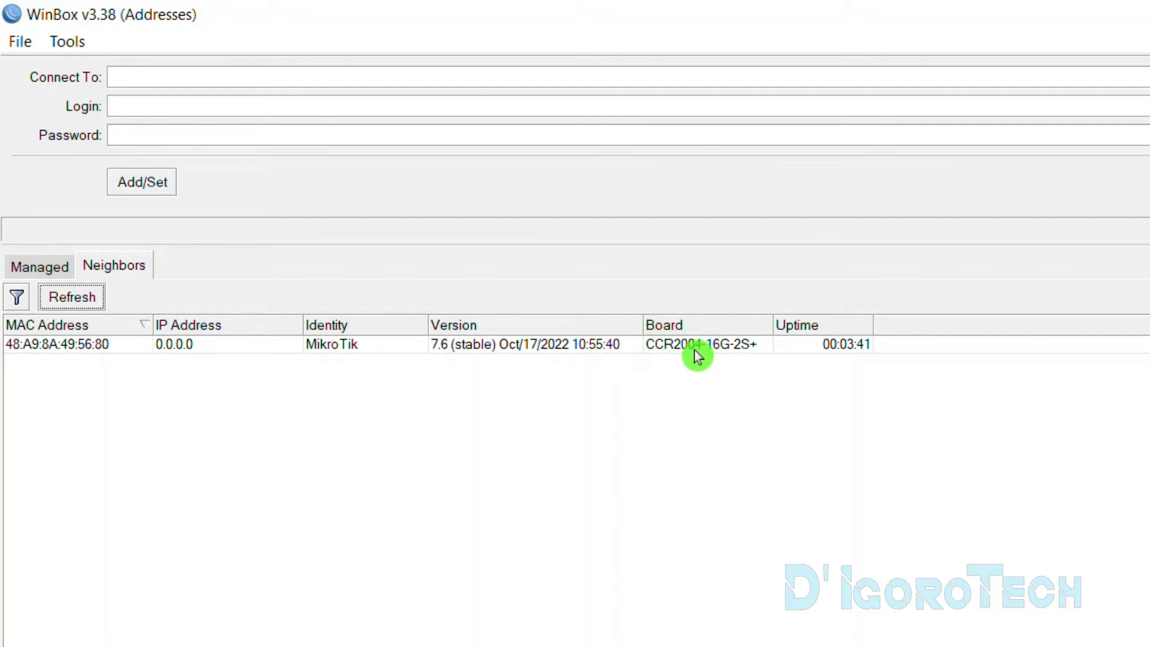
{"action": "mouse_move", "coordinate": [843, 342]}
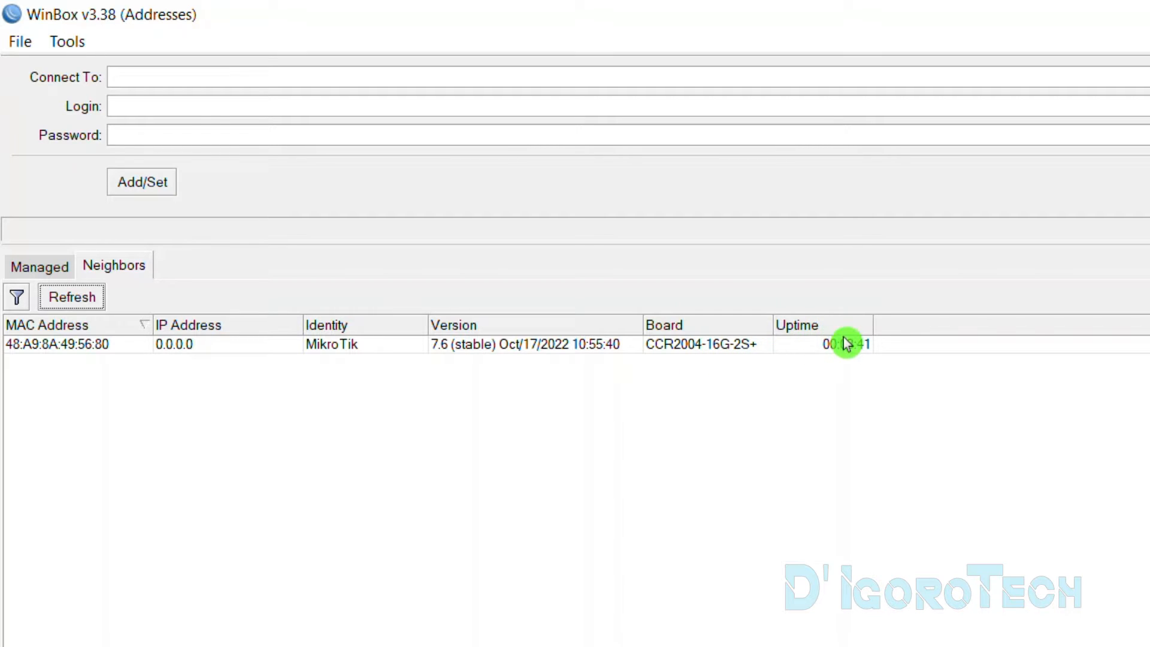
{"action": "mouse_move", "coordinate": [853, 361]}
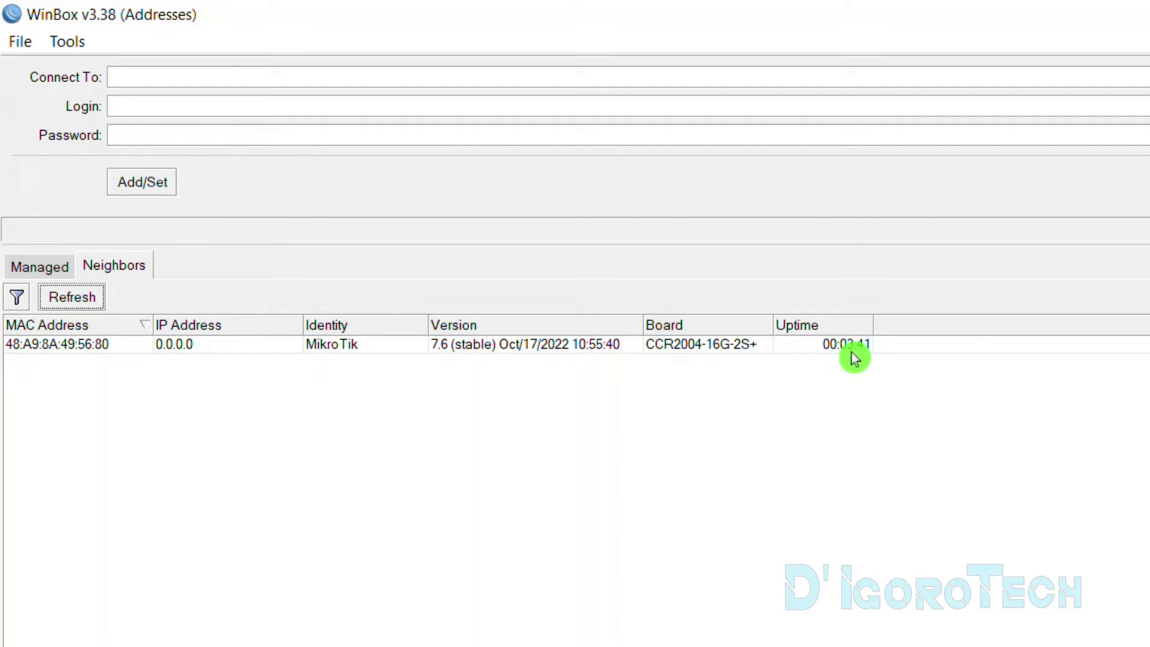
{"action": "mouse_move", "coordinate": [843, 361]}
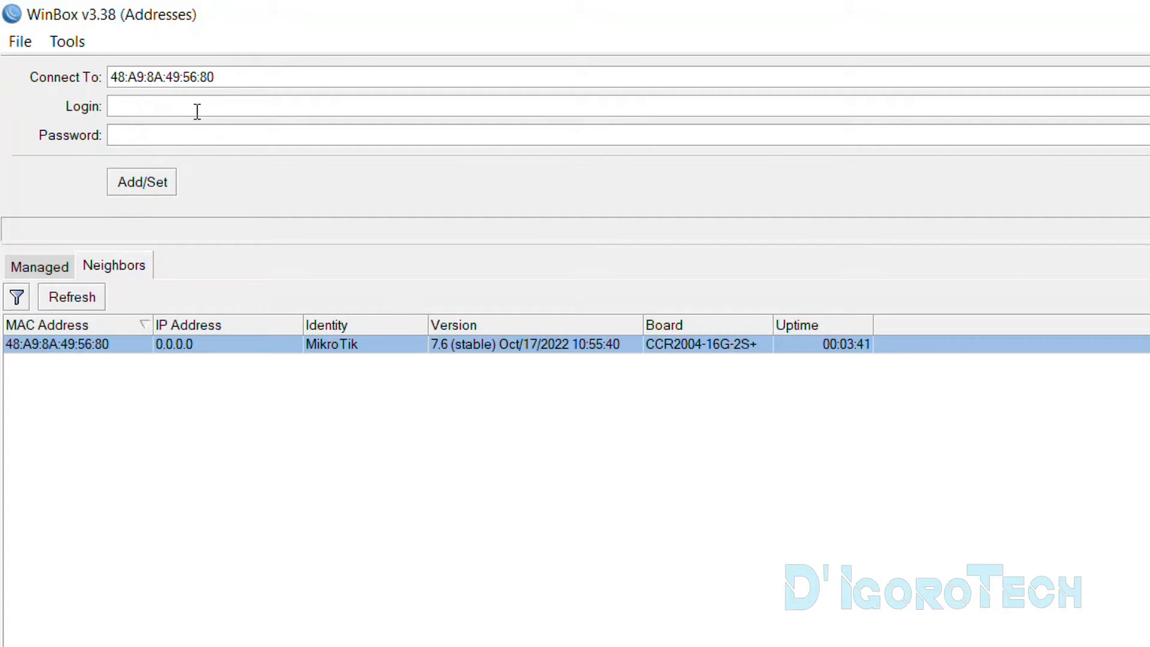
Step: Target MAC 48:A9:8A:49:56:80 with login admin and blank password, checking the Managed list
{"action": "type", "text": "admin"}
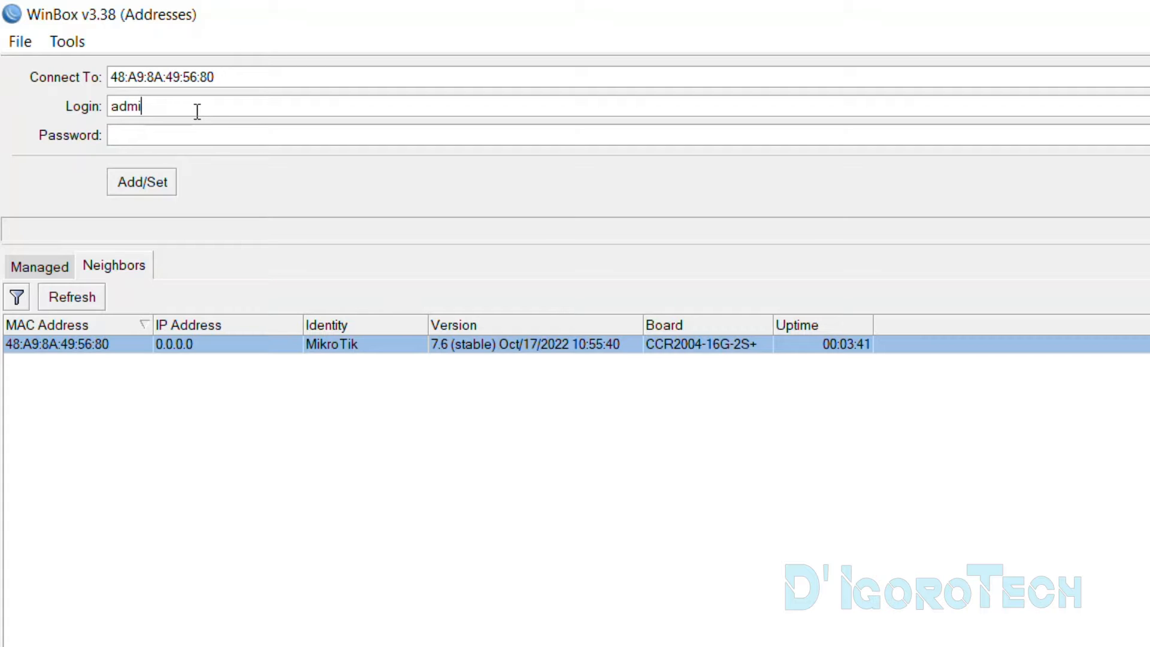
{"action": "type", "text": "n"}
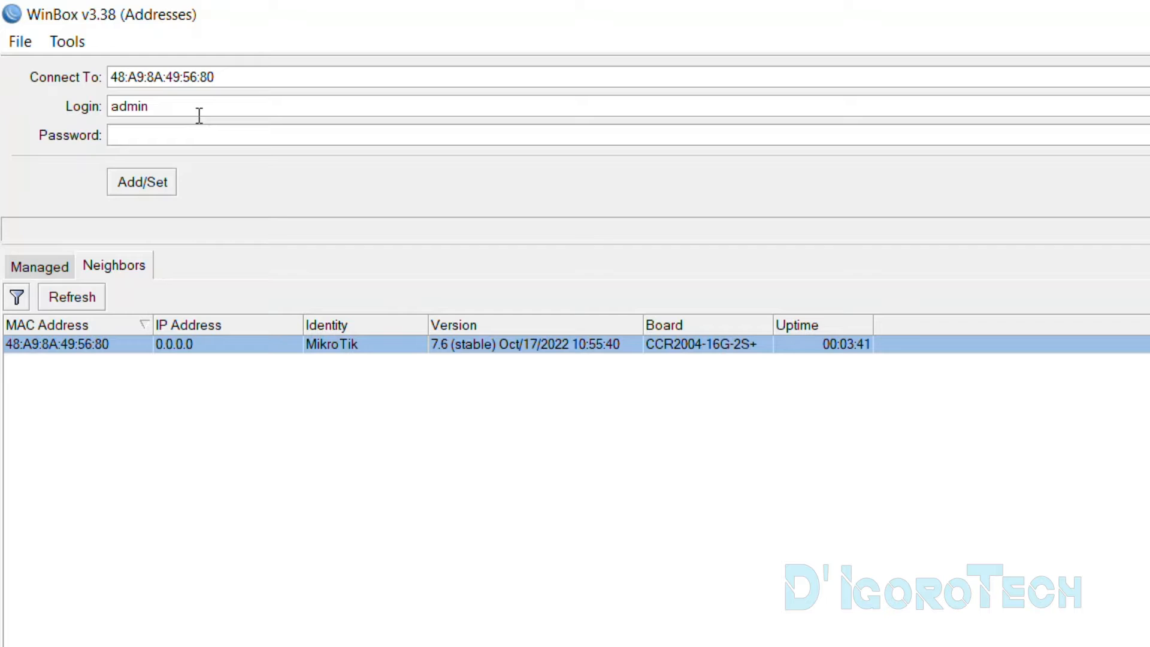
{"action": "left_click", "coordinate": [197, 134]}
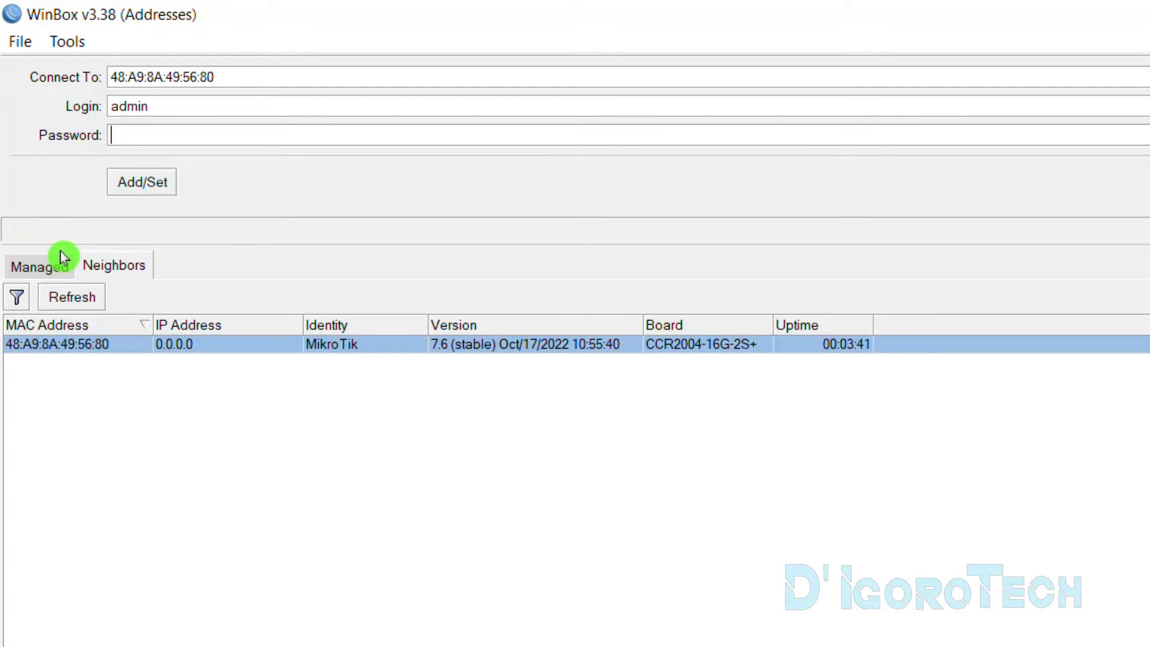
{"action": "left_click", "coordinate": [37, 265]}
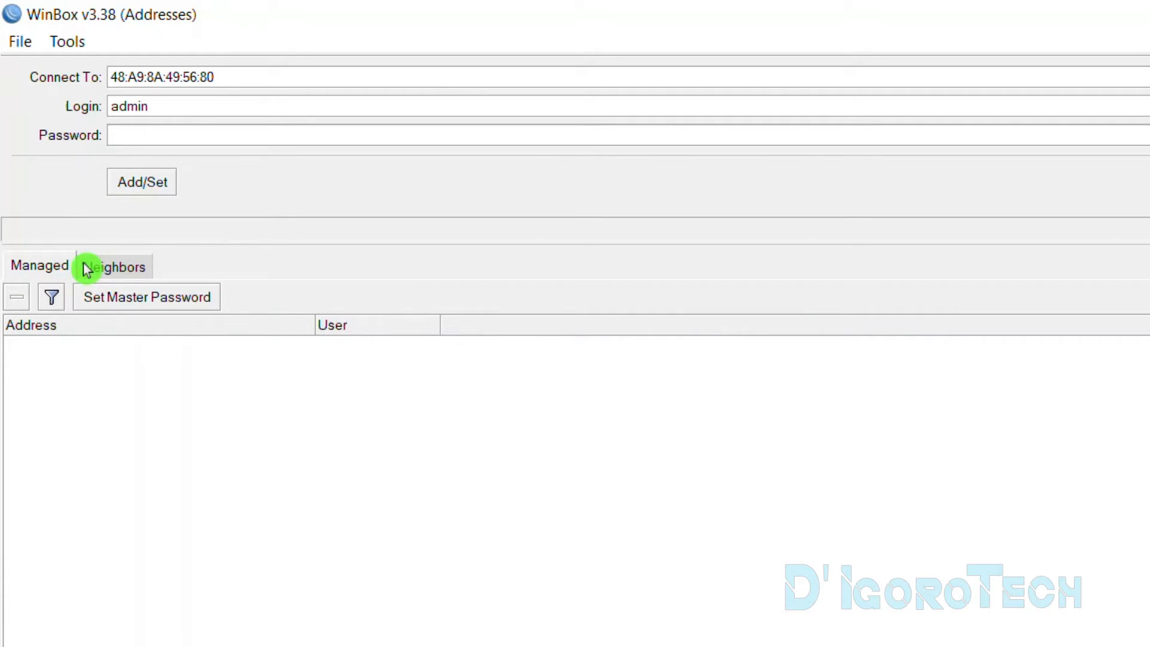
{"action": "left_click", "coordinate": [112, 265]}
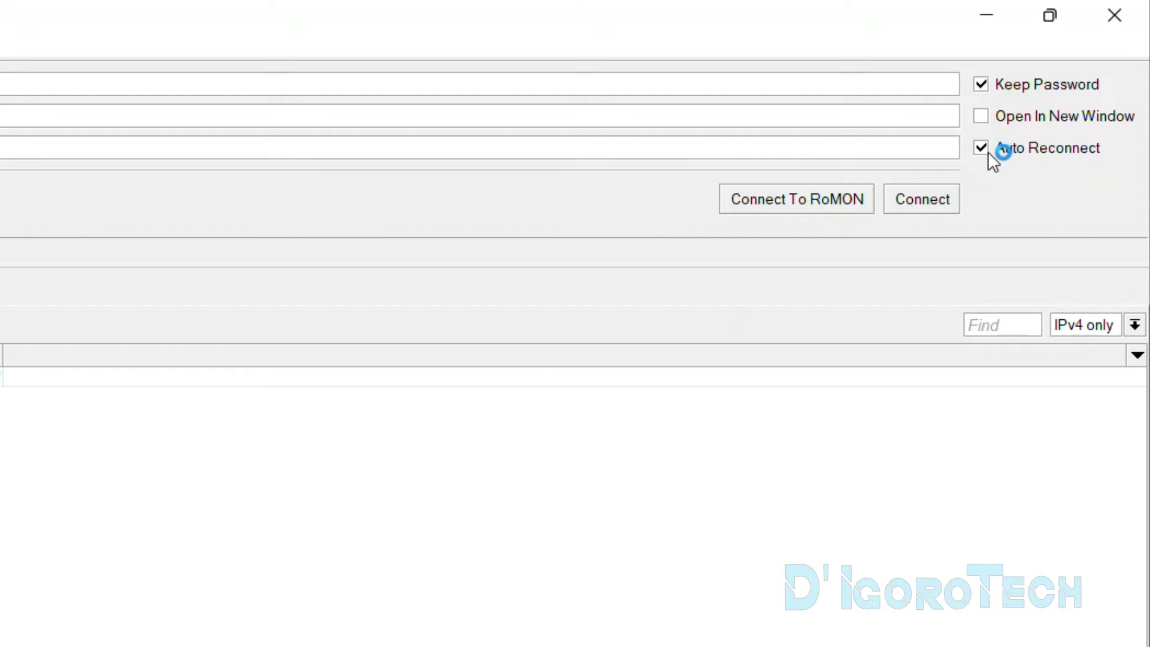
Step: Enable Keep Password and Auto Reconnect for the router login
{"action": "left_click", "coordinate": [980, 149]}
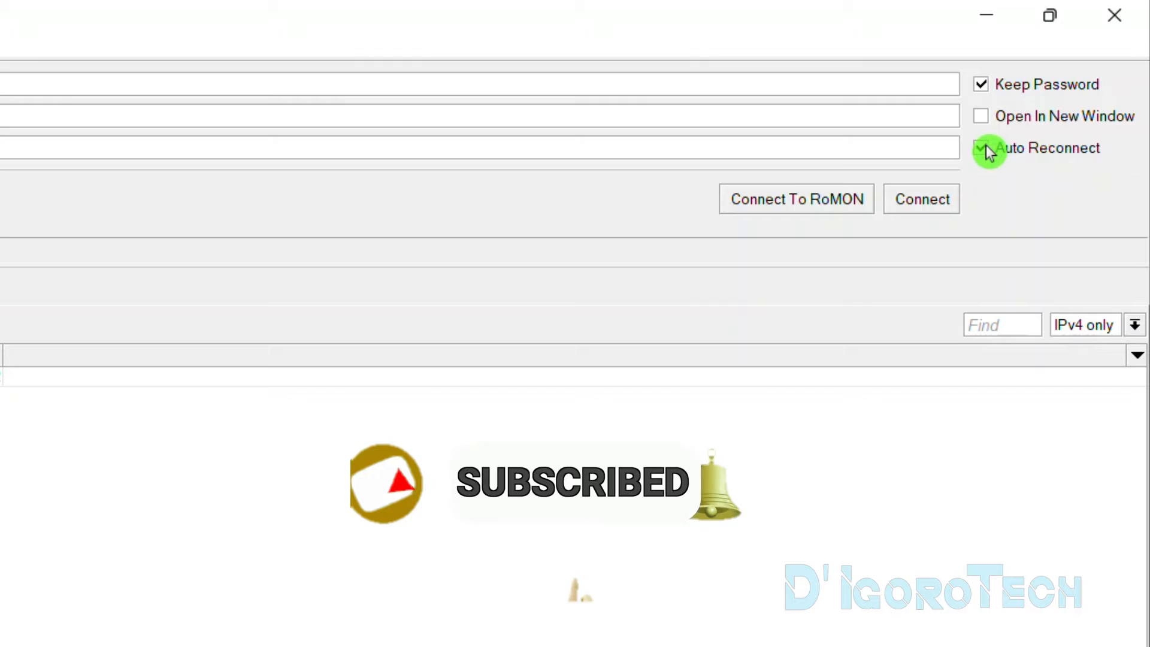
{"action": "left_click", "coordinate": [980, 149]}
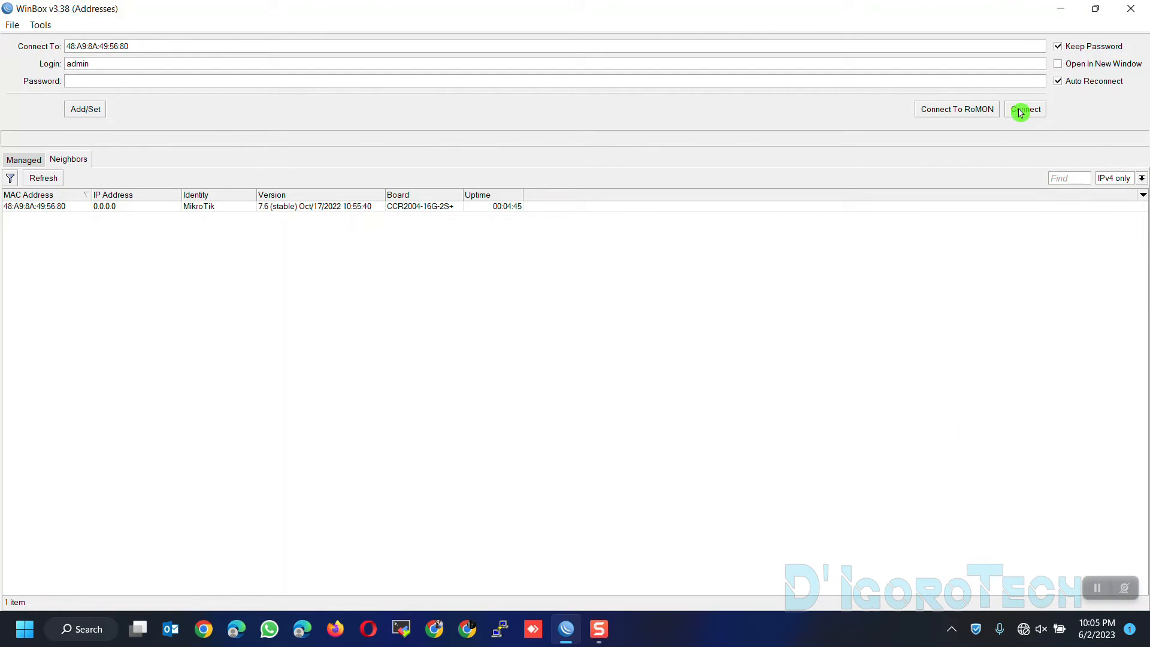
Step: Connect to the router by MAC and accept the RouterOS Default Configuration notice
{"action": "left_click", "coordinate": [1025, 109]}
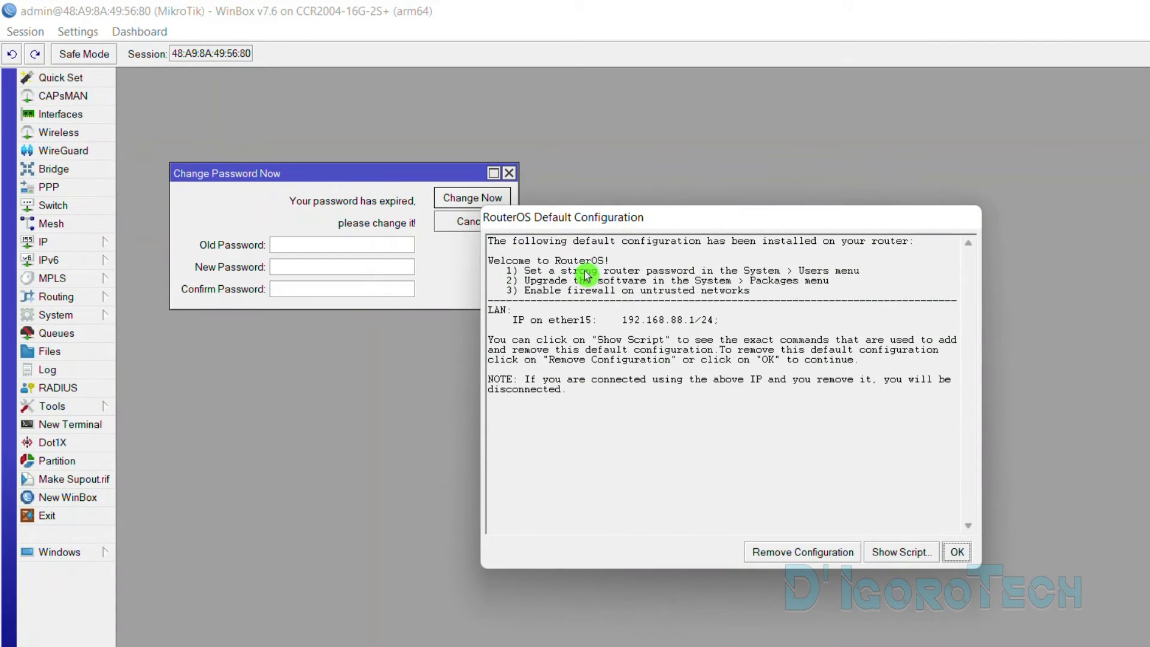
{"action": "mouse_move", "coordinate": [626, 233]}
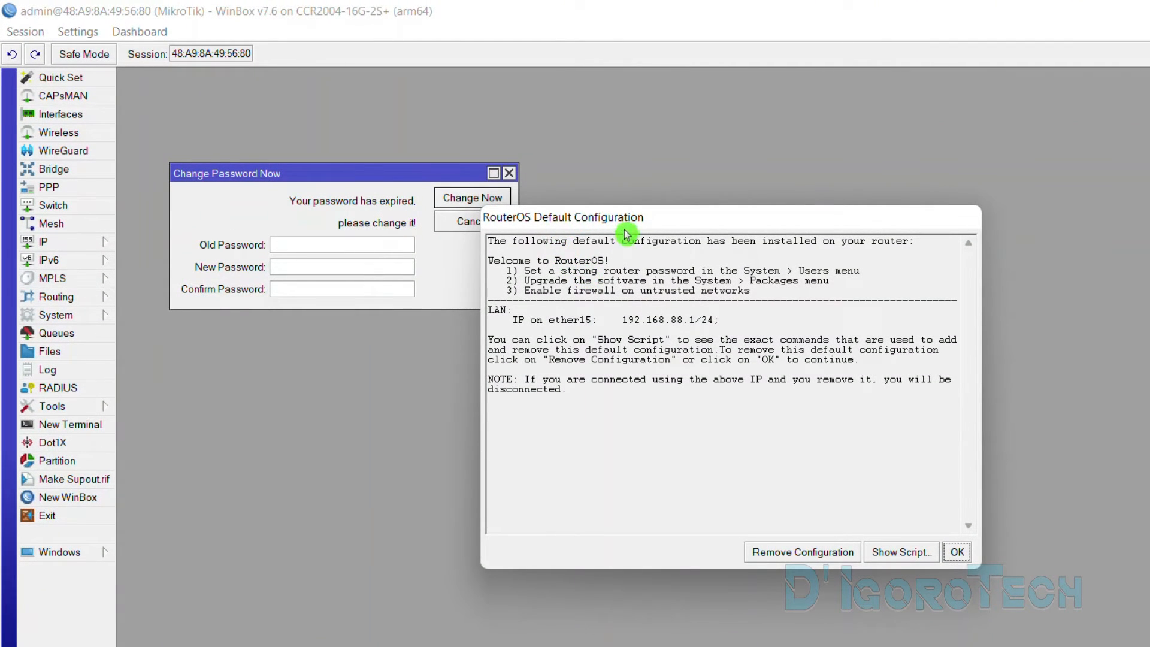
{"action": "mouse_move", "coordinate": [700, 301]}
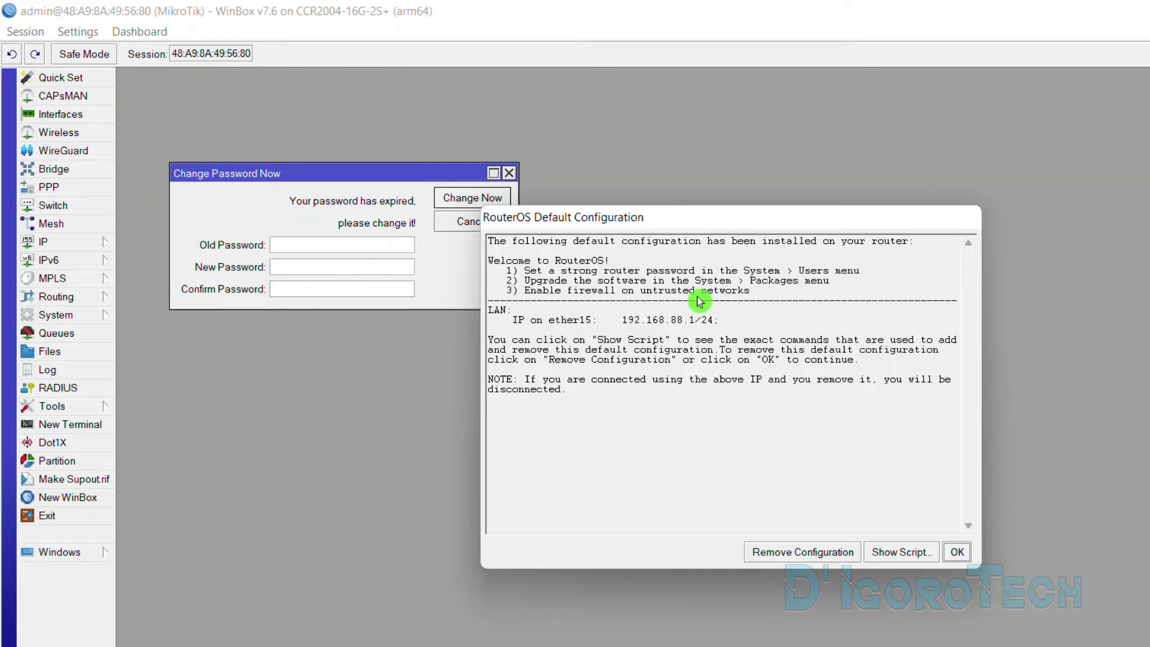
{"action": "mouse_move", "coordinate": [733, 295]}
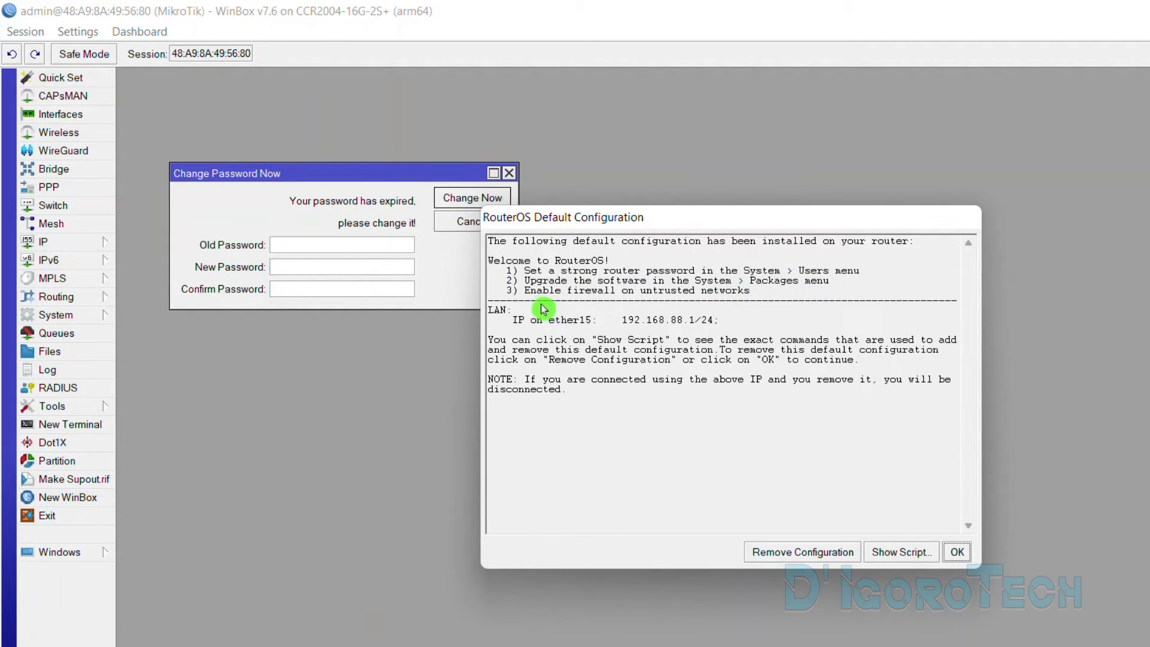
{"action": "mouse_move", "coordinate": [641, 326]}
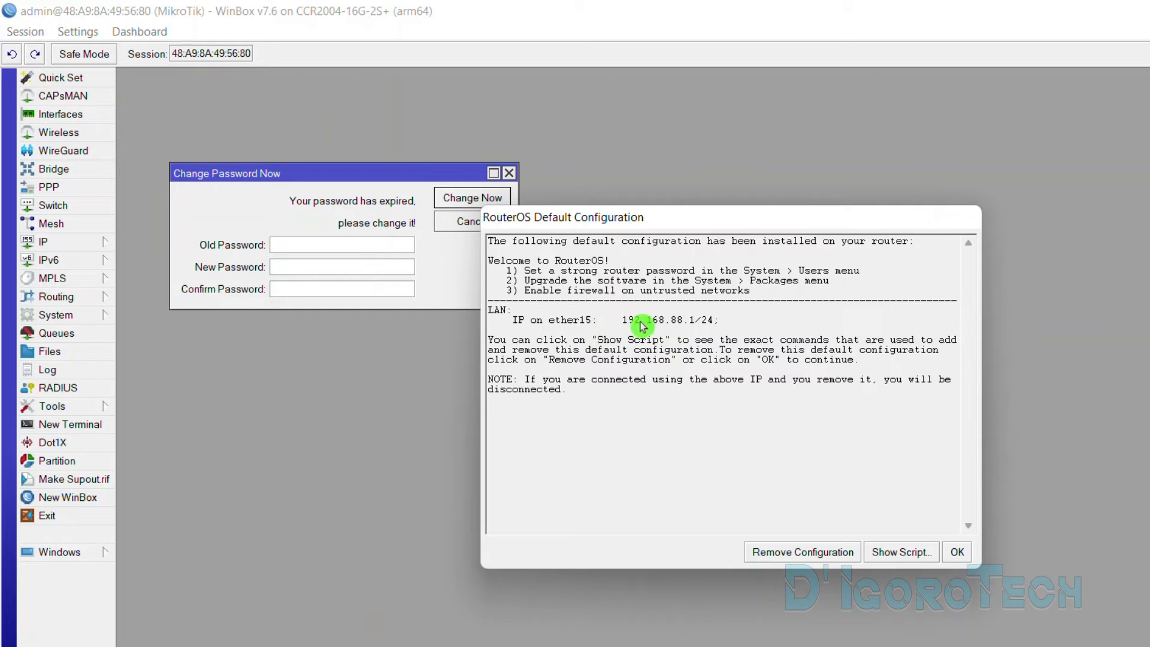
{"action": "mouse_move", "coordinate": [679, 327]}
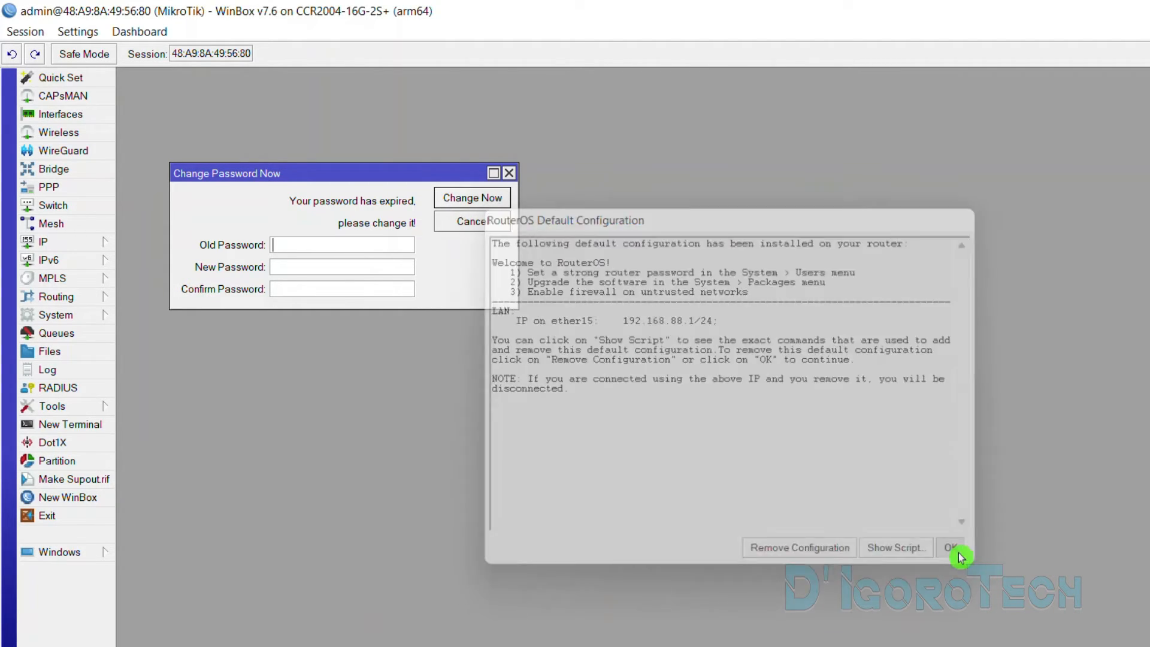
{"action": "left_click", "coordinate": [953, 547]}
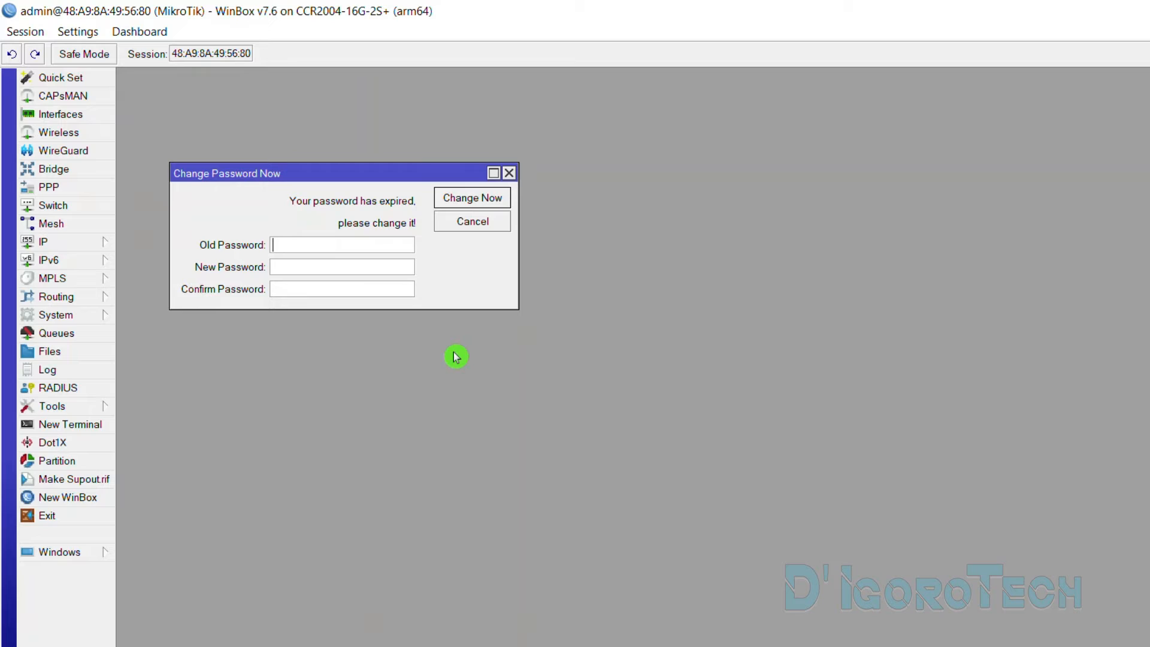
Step: Enter and confirm a new admin password and apply it with Change Now
{"action": "left_click", "coordinate": [340, 244]}
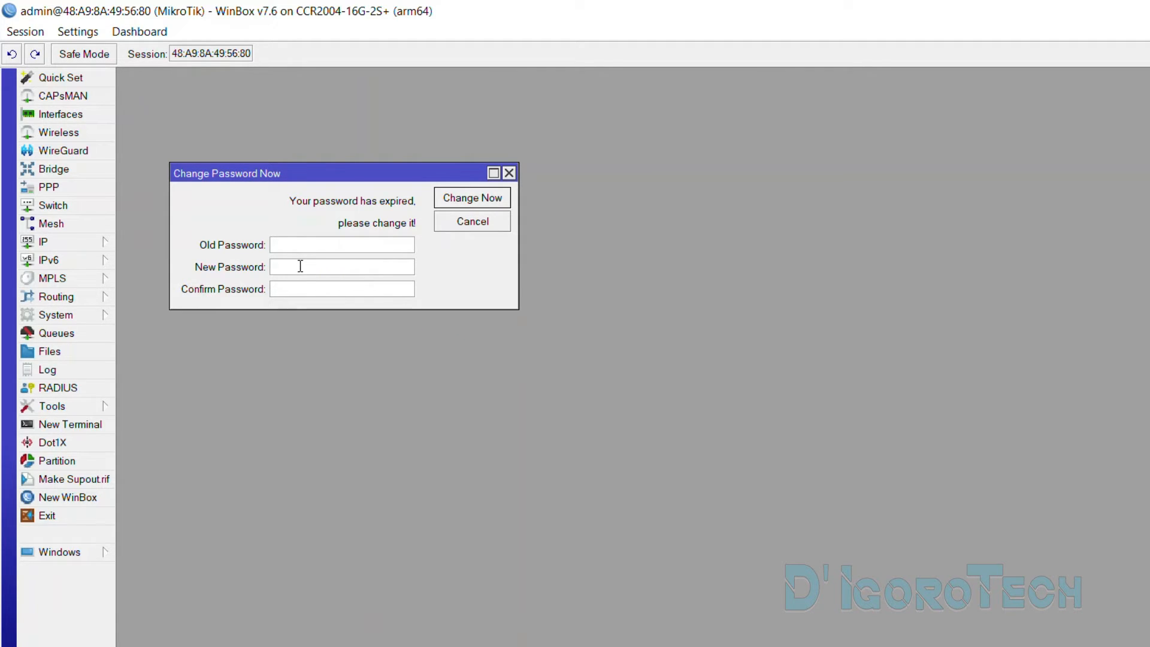
{"action": "type", "text": "*****"}
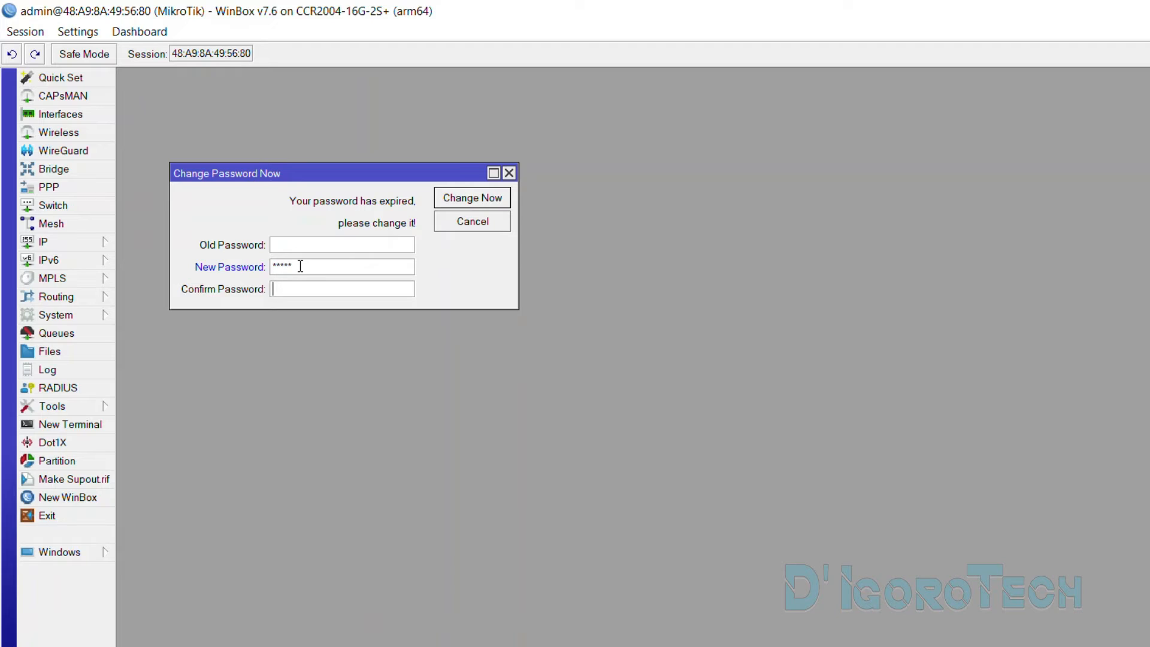
{"action": "type", "text": "*****"}
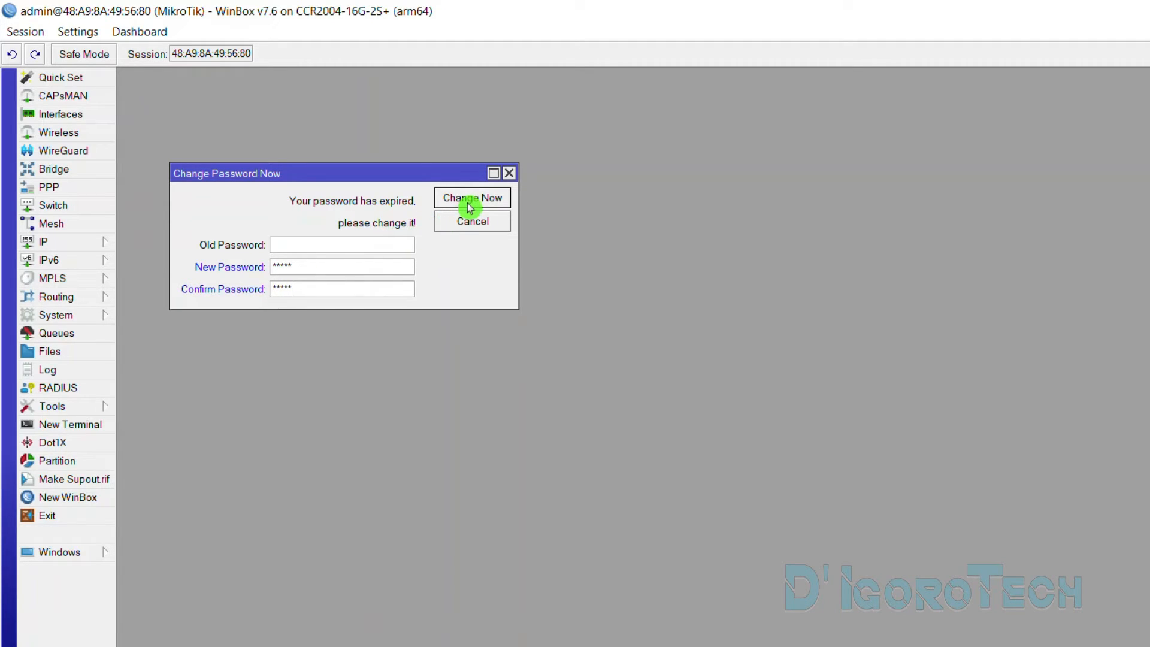
{"action": "left_click", "coordinate": [472, 198]}
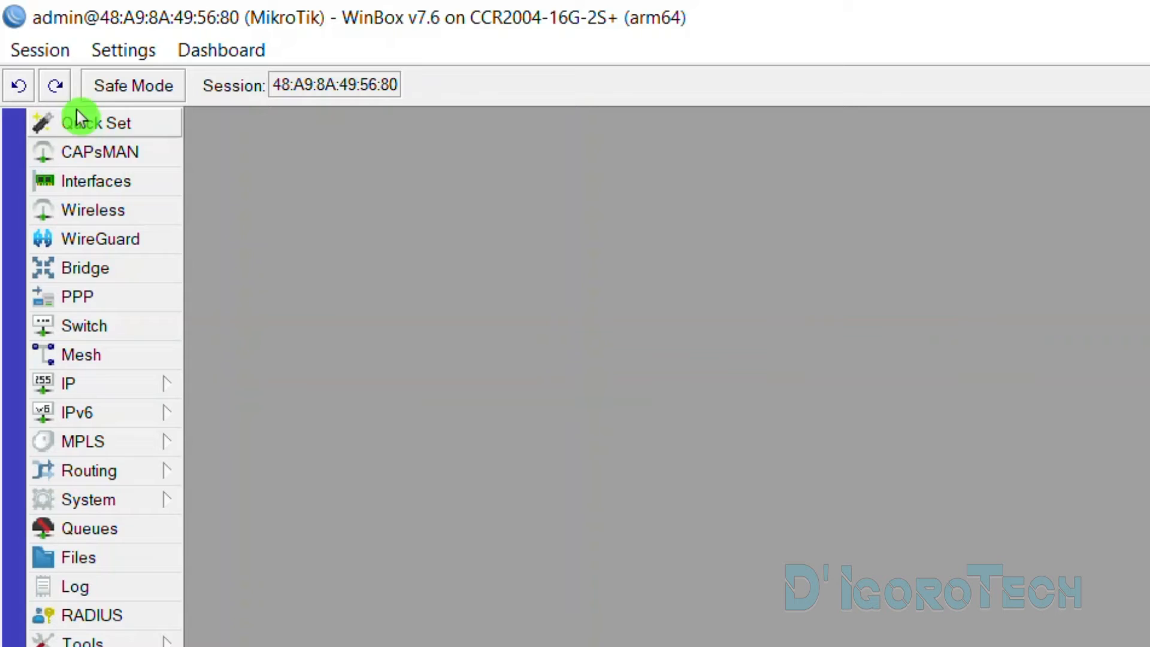
{"action": "mouse_move", "coordinate": [82, 42]}
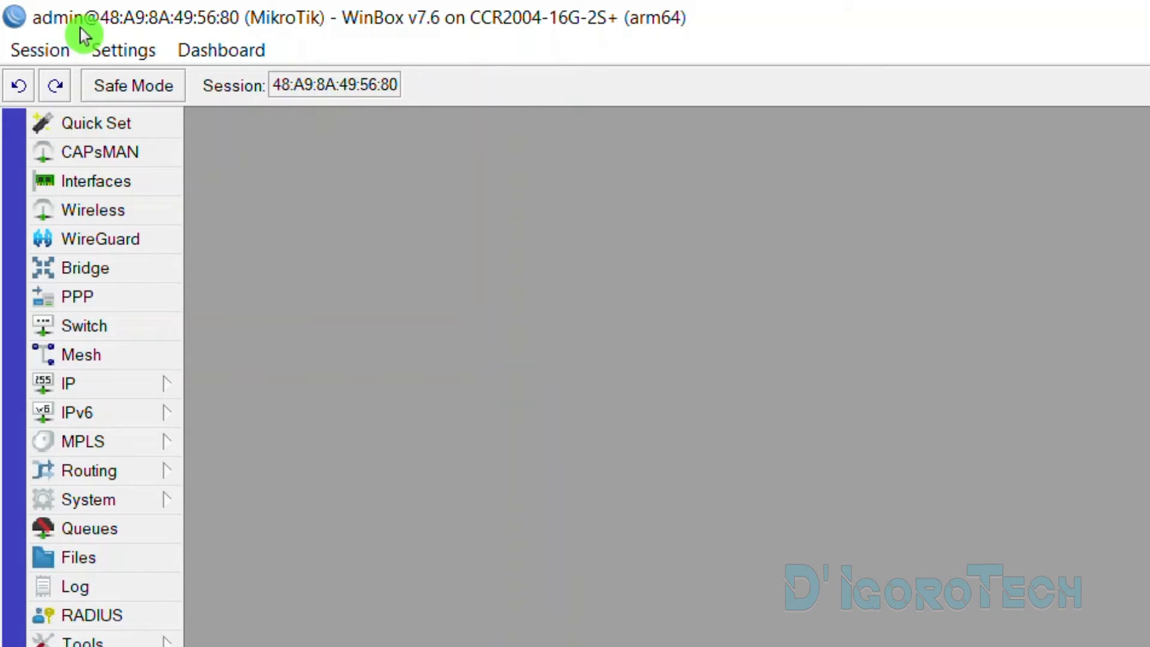
{"action": "mouse_move", "coordinate": [162, 24]}
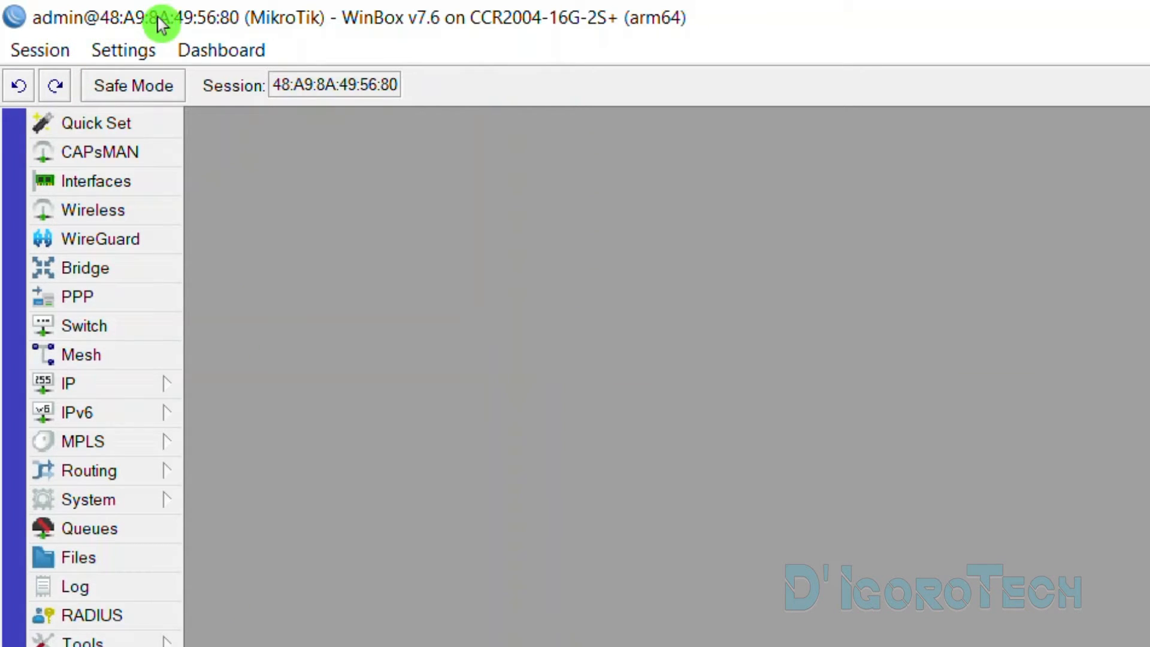
{"action": "mouse_move", "coordinate": [213, 28]}
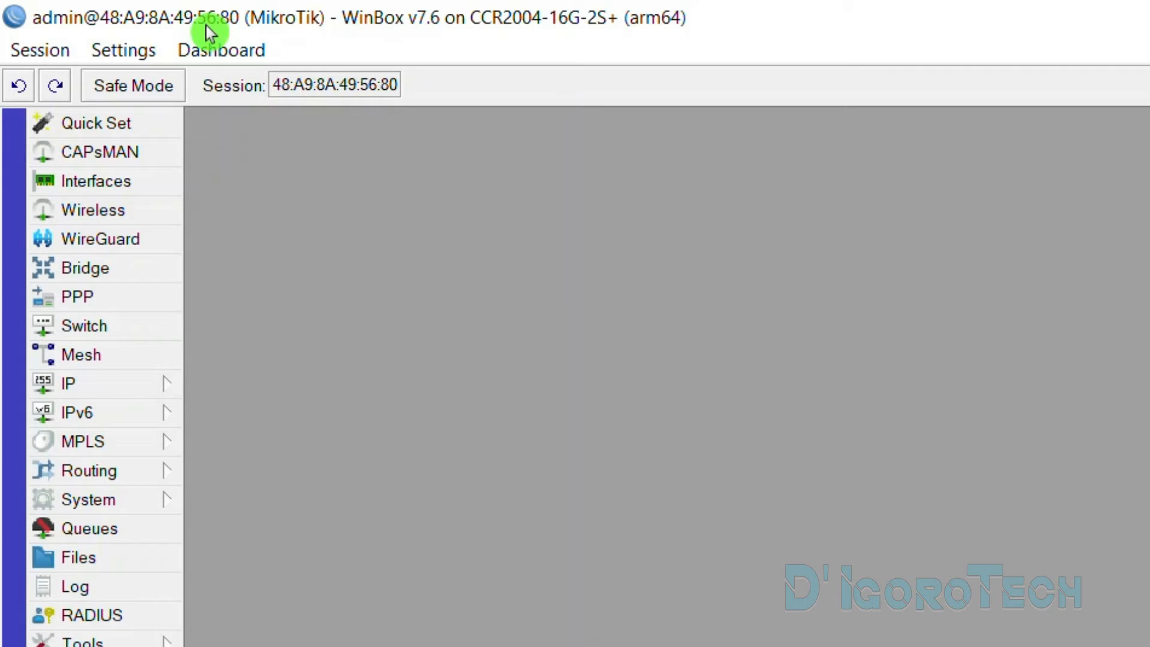
{"action": "mouse_move", "coordinate": [306, 17]}
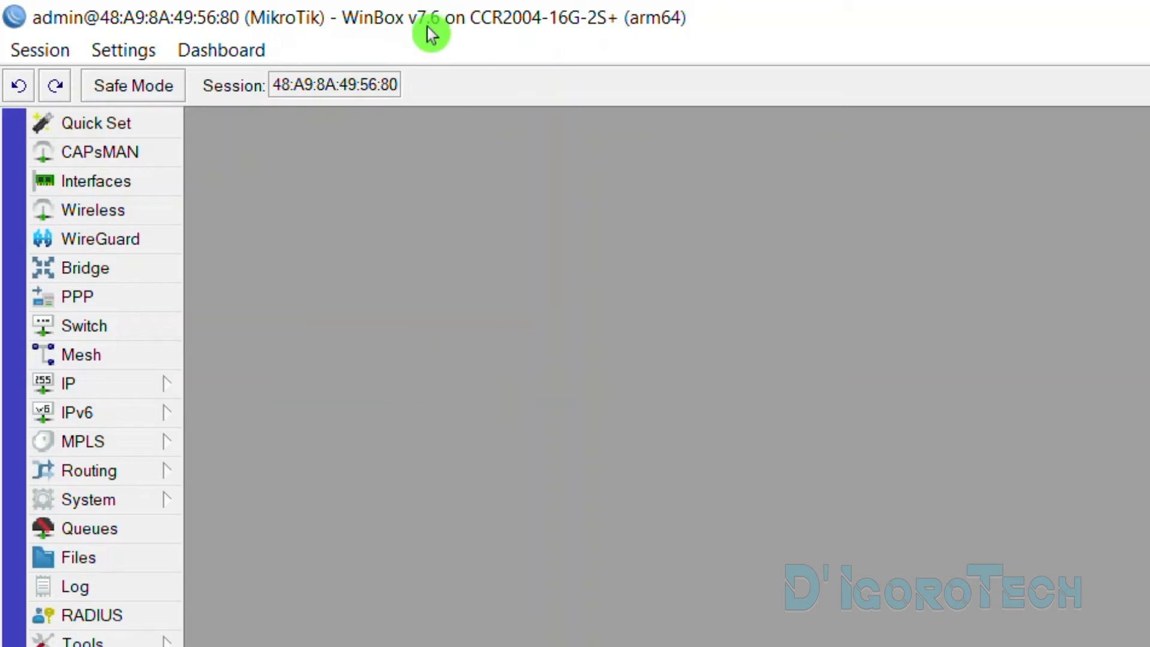
{"action": "mouse_move", "coordinate": [409, 31]}
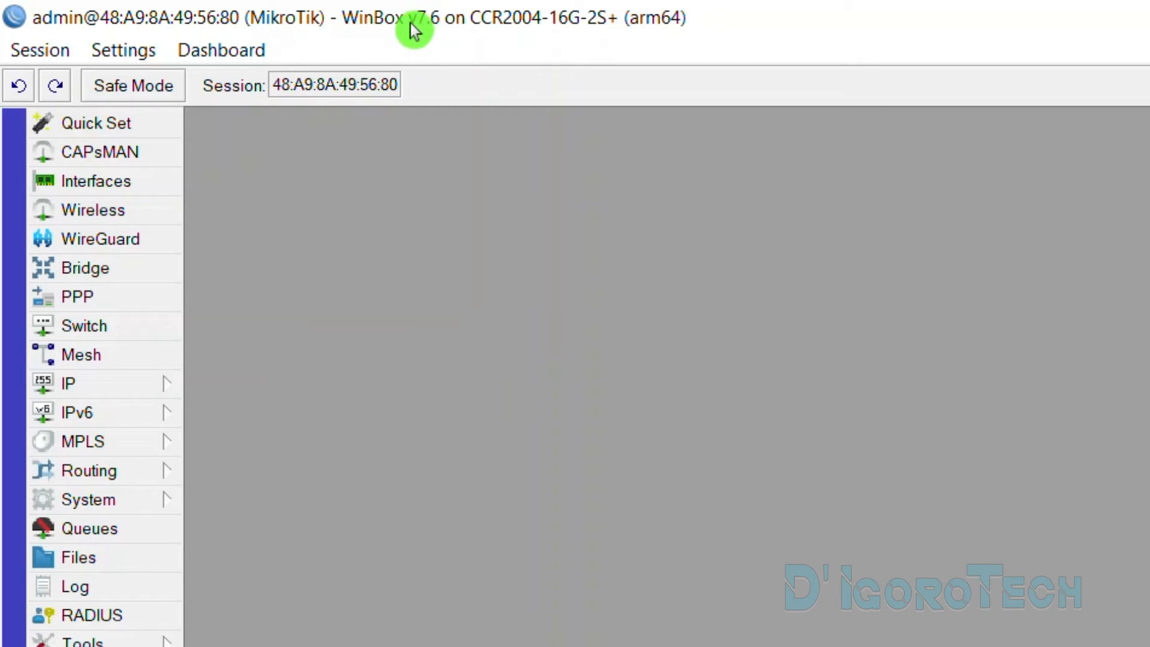
{"action": "mouse_move", "coordinate": [462, 37]}
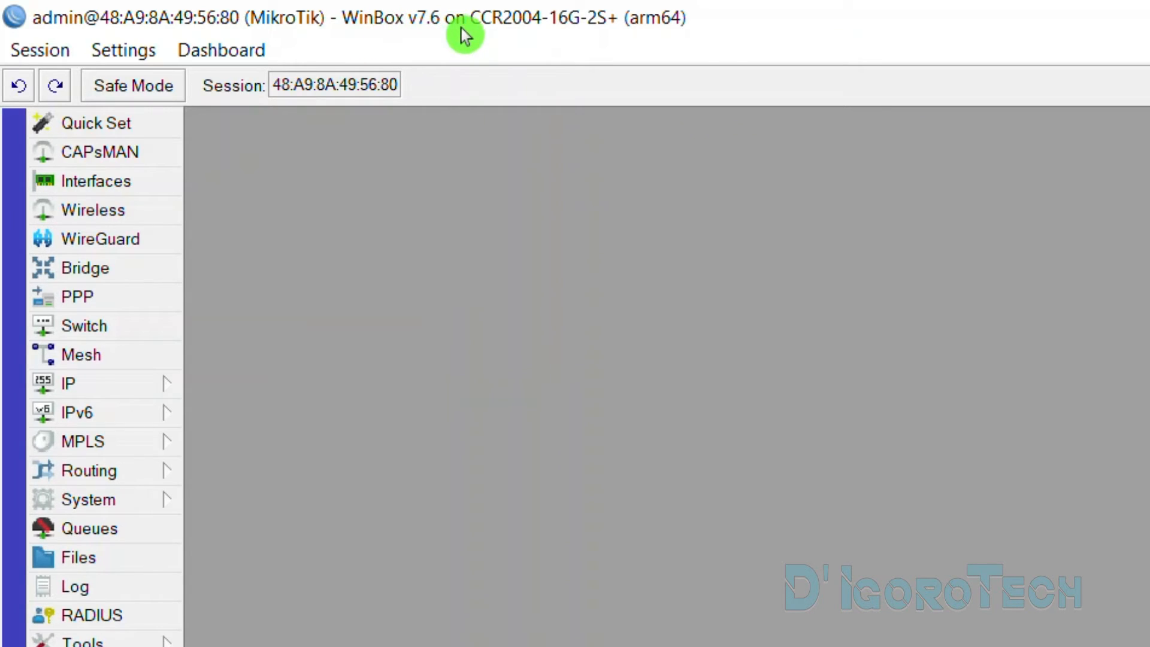
{"action": "mouse_move", "coordinate": [515, 36]}
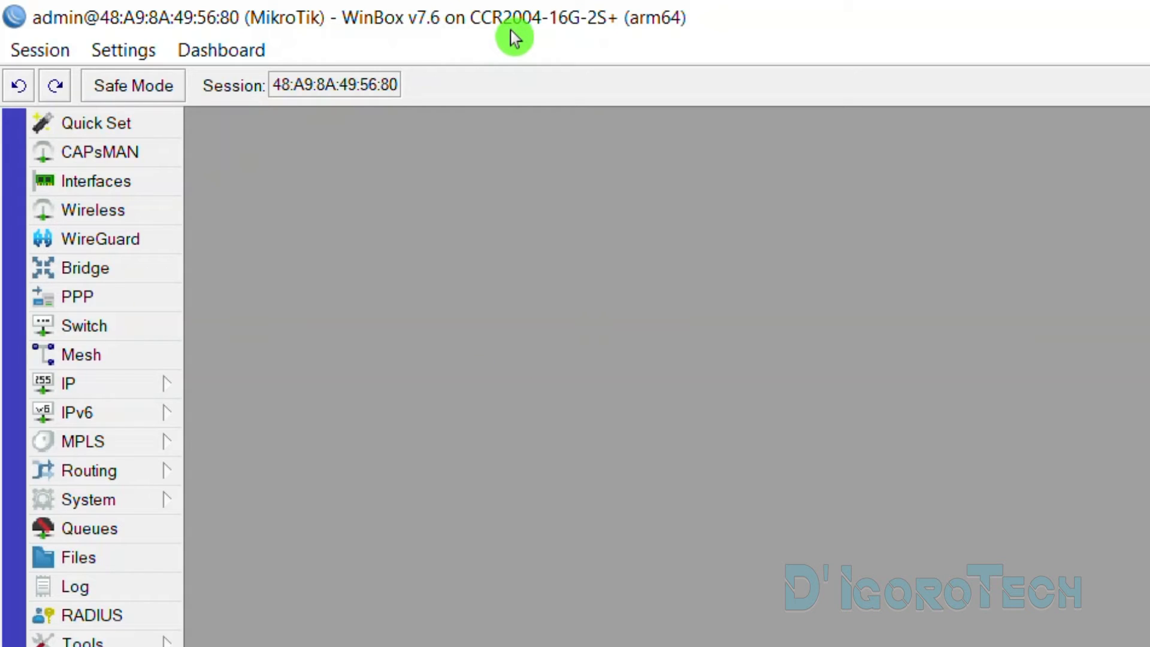
{"action": "mouse_move", "coordinate": [573, 34]}
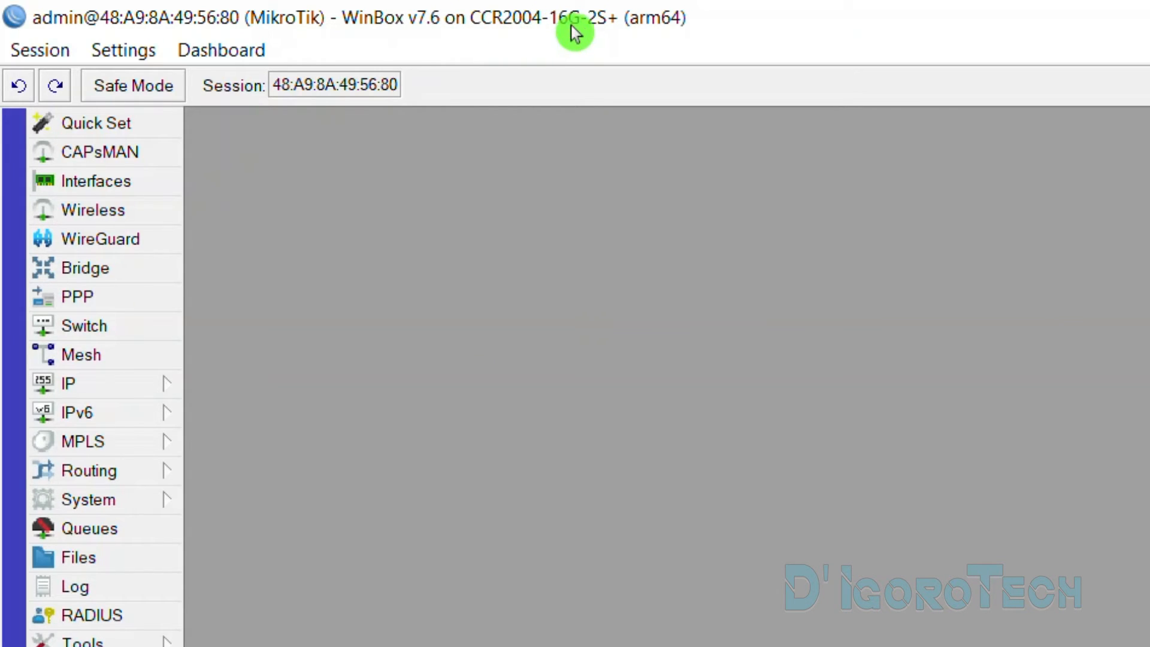
{"action": "mouse_move", "coordinate": [663, 46]}
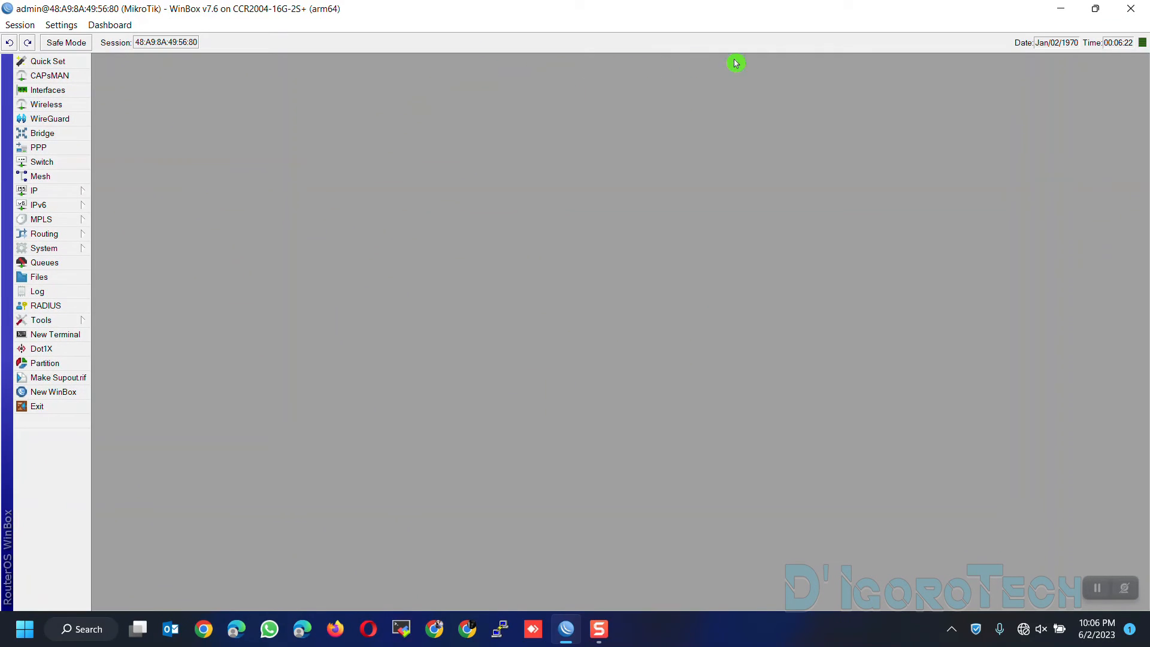
{"action": "mouse_move", "coordinate": [1108, 49]}
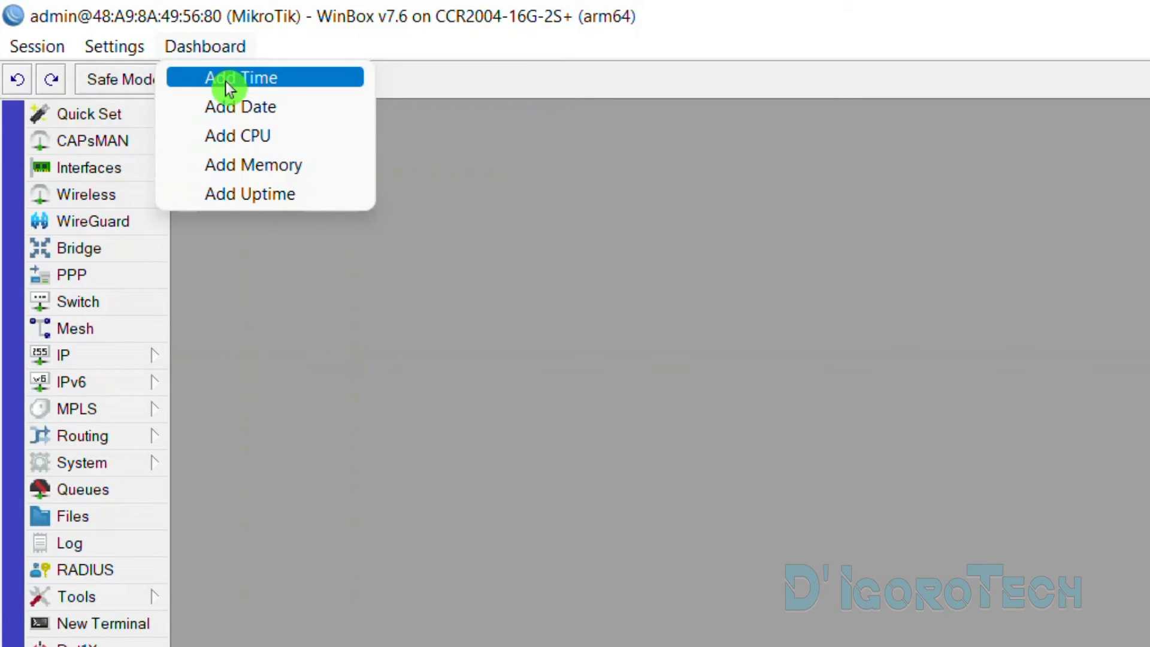
{"action": "mouse_move", "coordinate": [237, 115]}
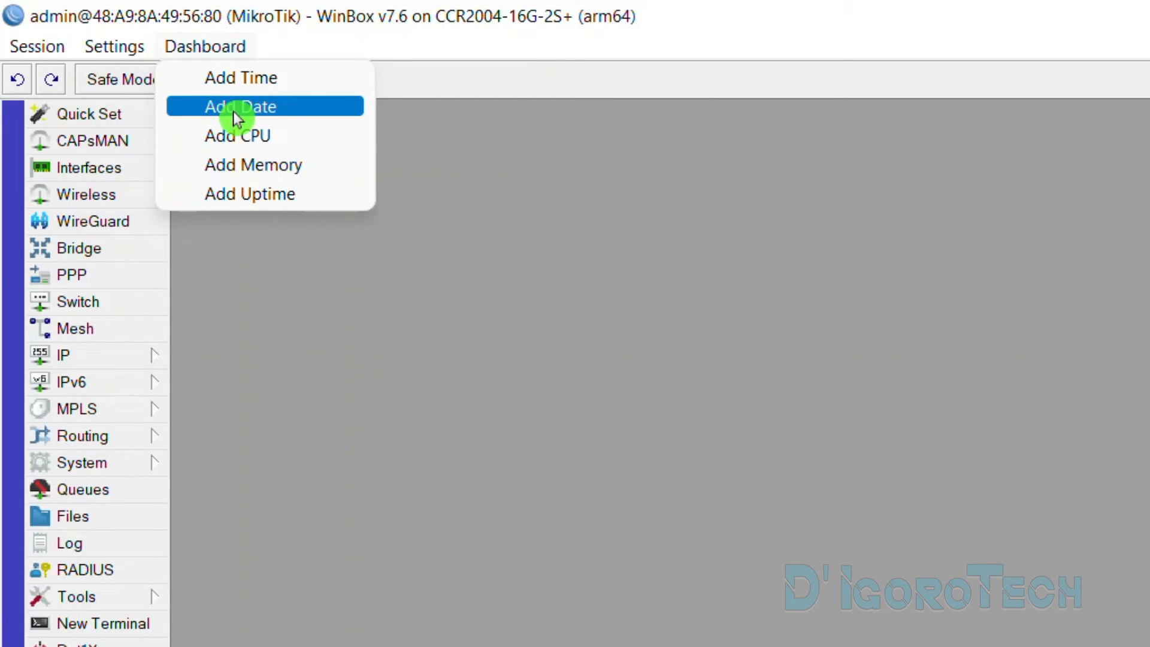
Step: Add the CPU readout to the dashboard and reopen the Dashboard readout list for more
{"action": "left_click", "coordinate": [240, 106]}
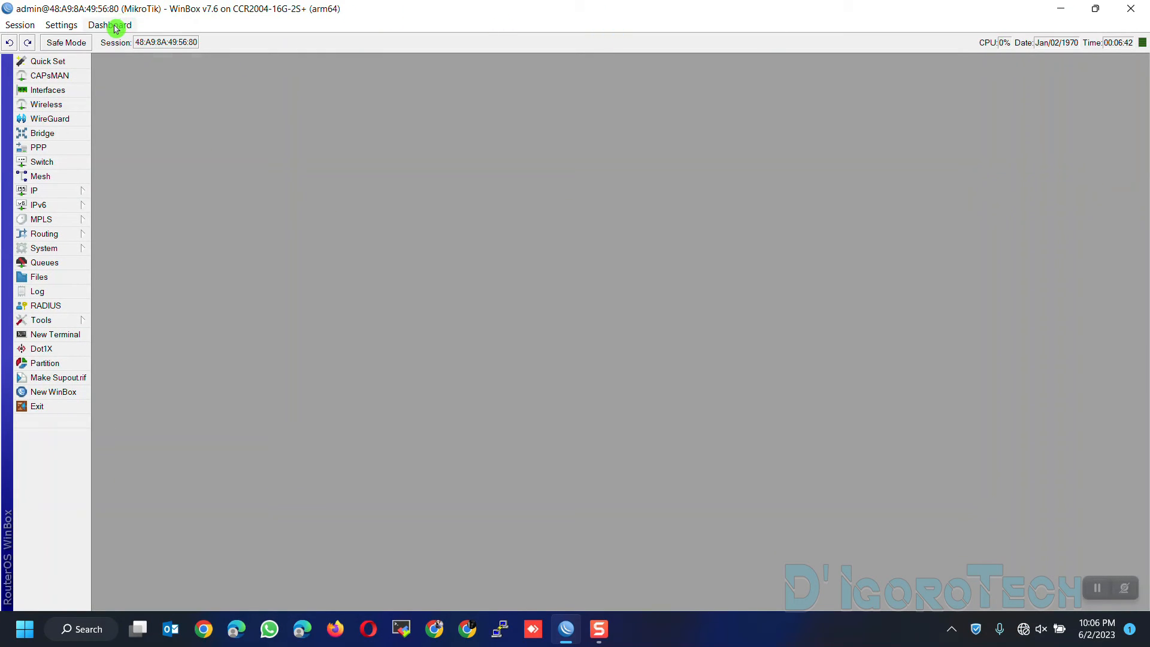
{"action": "left_click", "coordinate": [113, 24]}
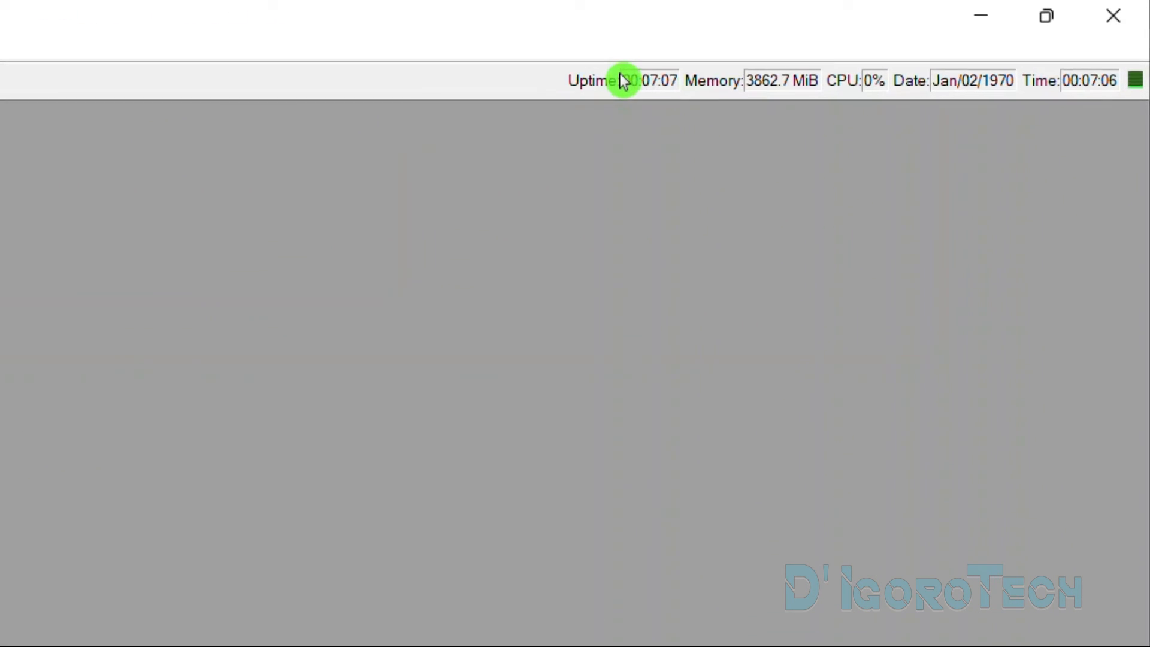
Step: Remove the Uptime readout via its right-click menu, leaving memory, CPU, date and time
{"action": "right_click", "coordinate": [622, 81]}
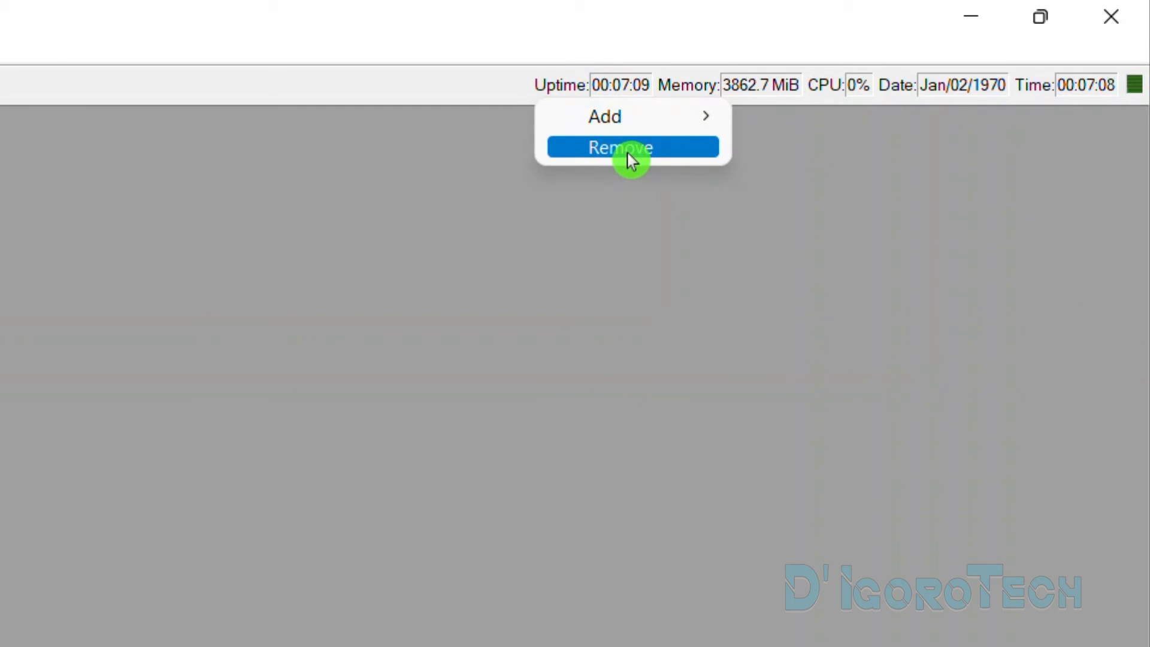
{"action": "left_click", "coordinate": [619, 147]}
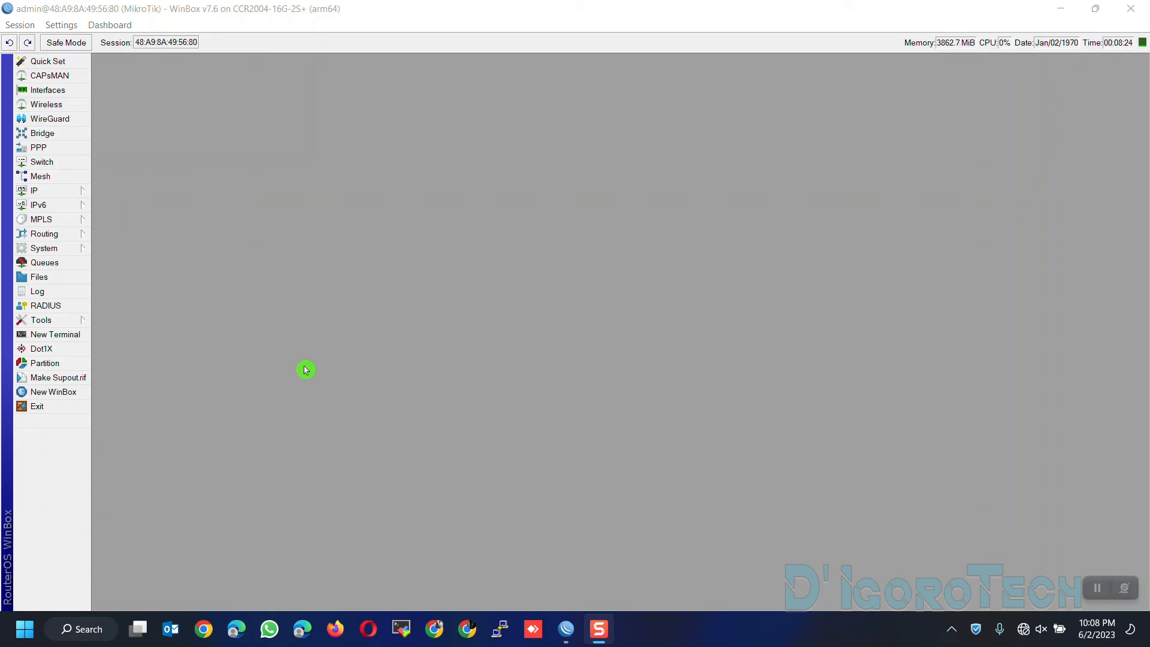
{"action": "mouse_move", "coordinate": [296, 367]}
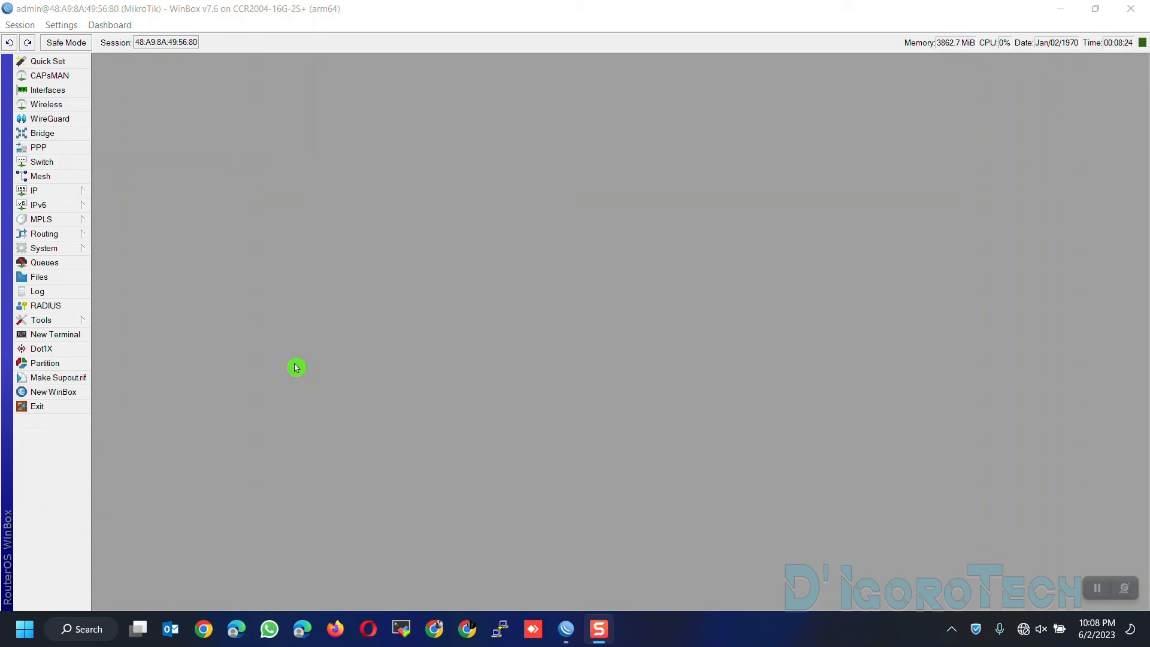